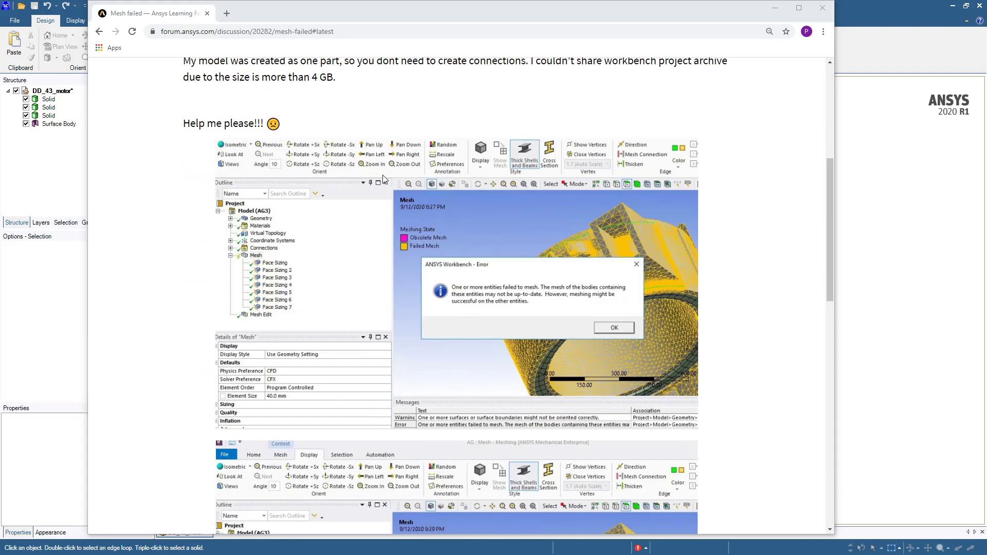
pyautogui.moveTo(586, 360)
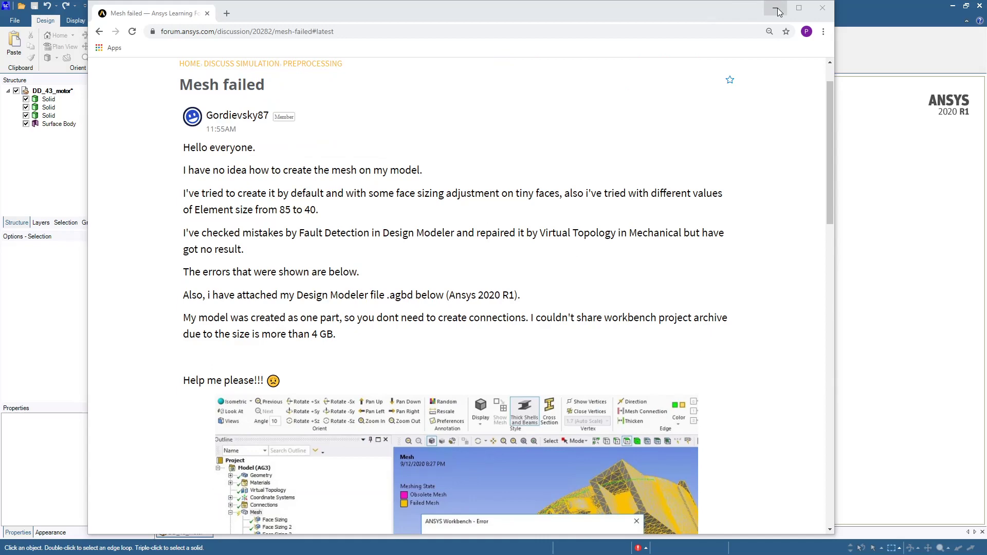
# - Minimize the forum browser window to return to the DD_43_motor model in SpaceClaim
pyautogui.click(773, 8)
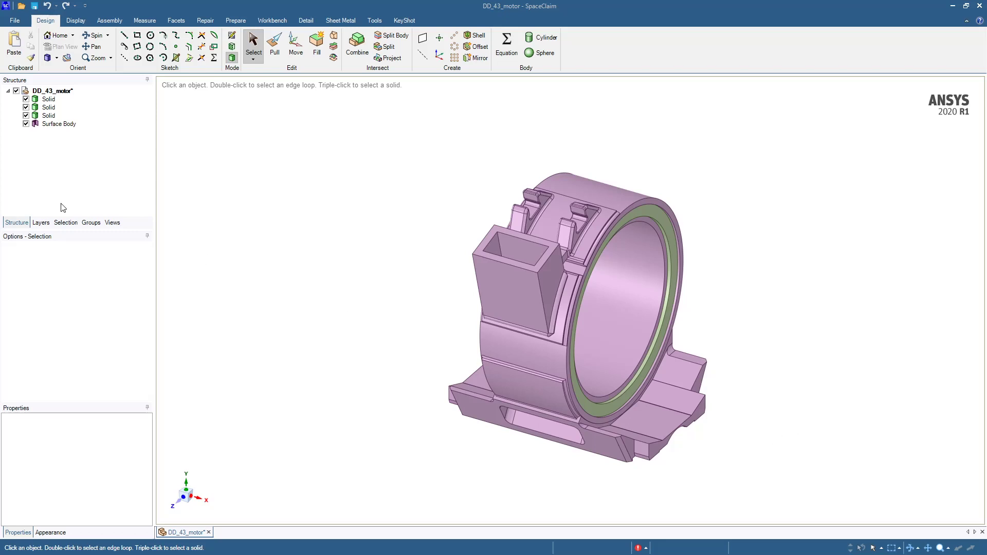
# - Hide the three solids, delete the leftover Surface Body, and show the main housing solid again
pyautogui.click(47, 115)
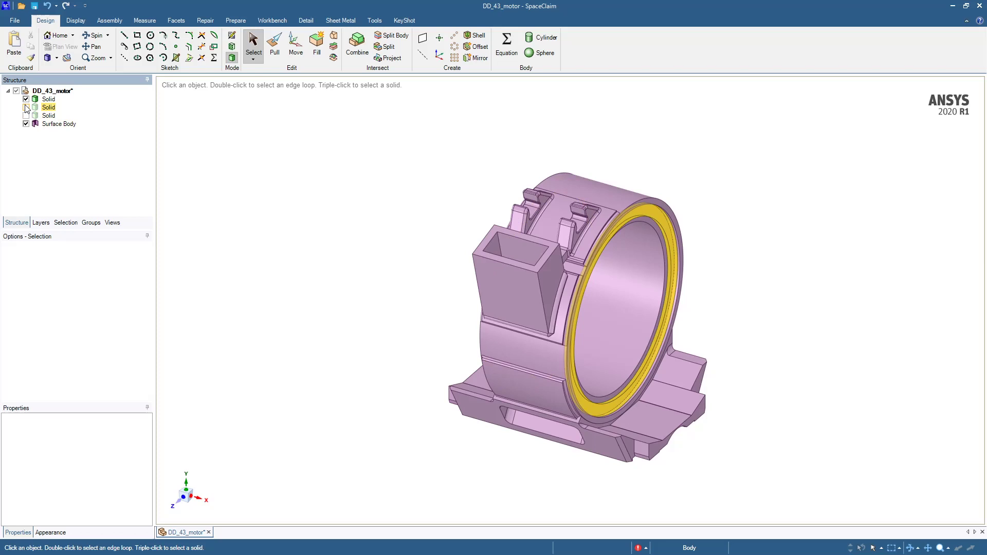
pyautogui.click(26, 99)
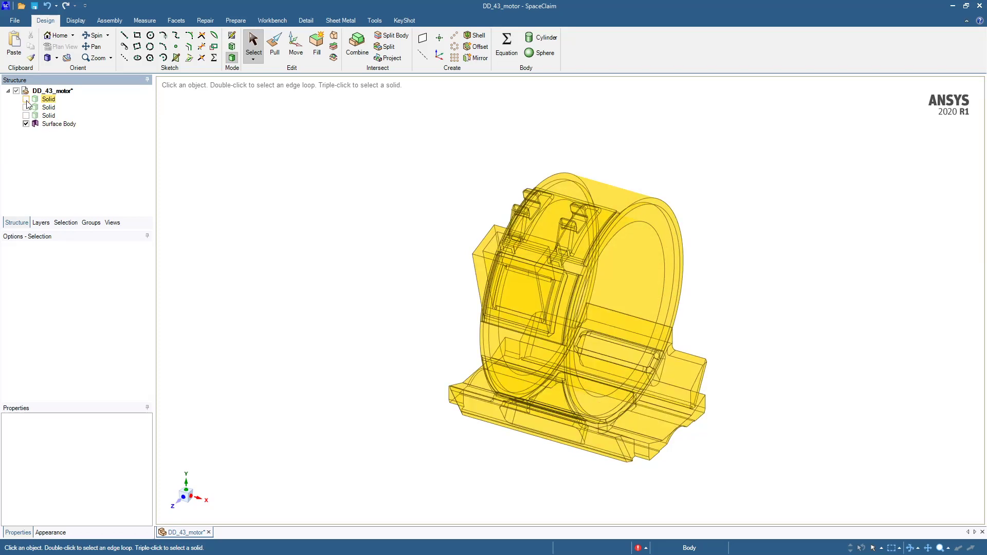
pyautogui.click(27, 99)
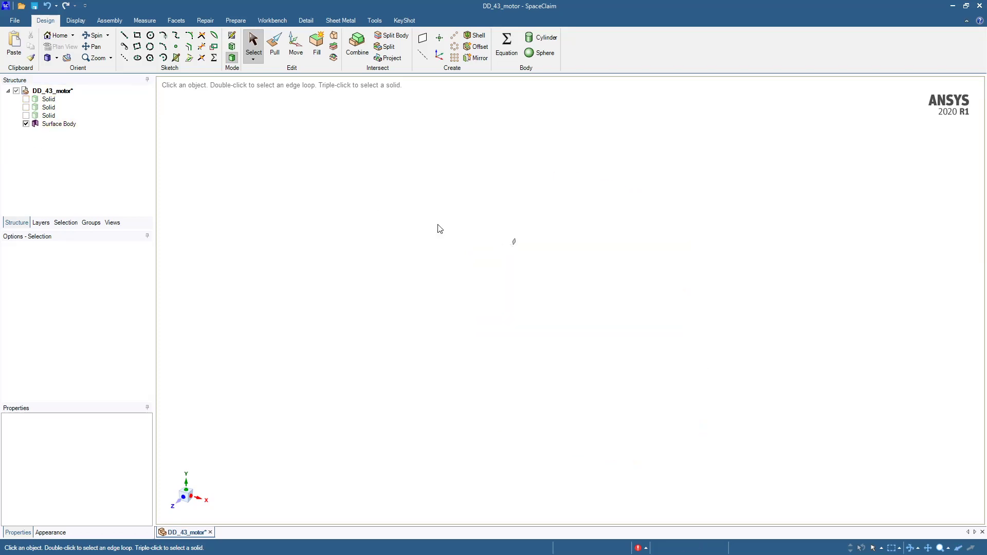
pyautogui.click(57, 124)
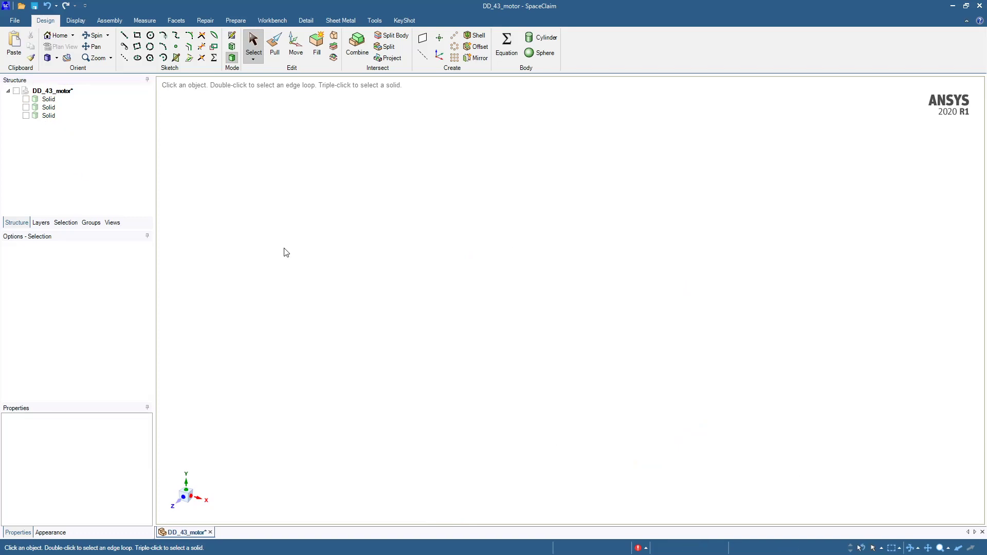
pyautogui.click(27, 98)
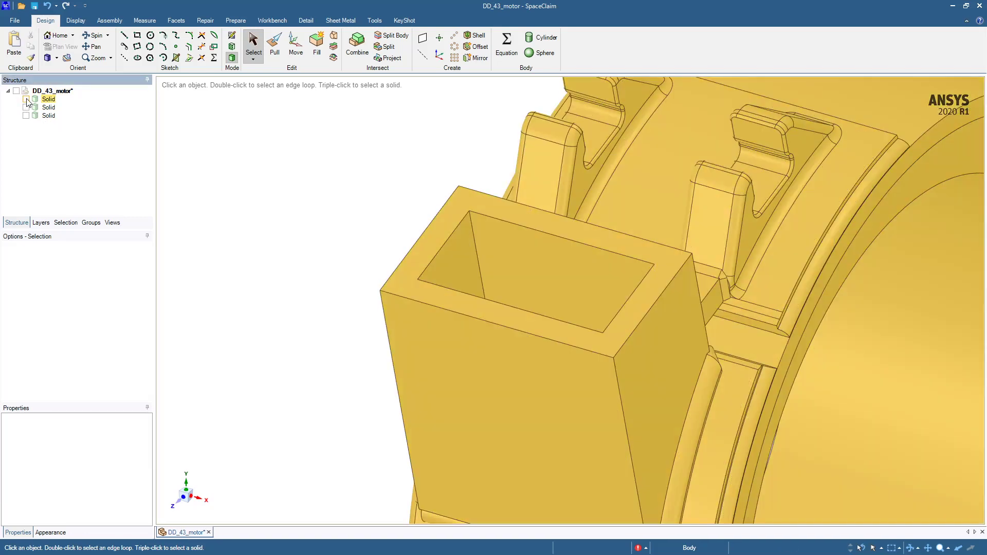
# - Zoom into the housing interior onto the dirty face overlapping the recess
pyautogui.click(27, 98)
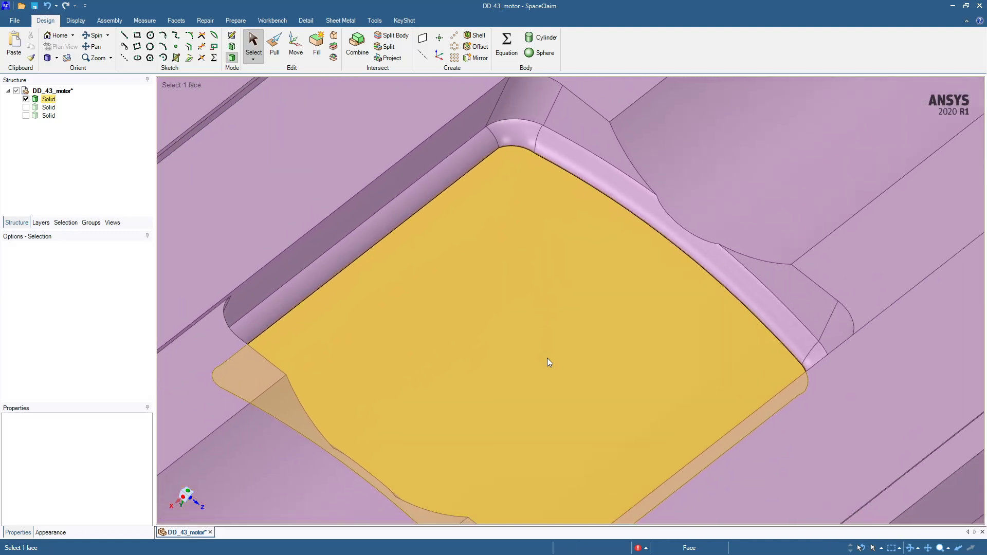
# - Copy the faulty face to a surface and Pull the recess face outward 1.6 mm to a 451.6 mm radius
pyautogui.click(548, 362)
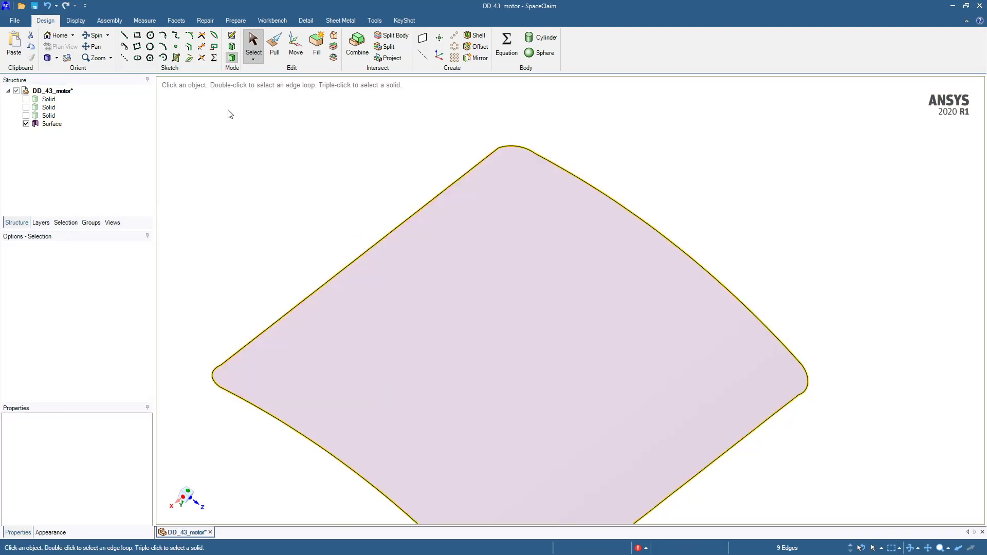
pyautogui.click(273, 43)
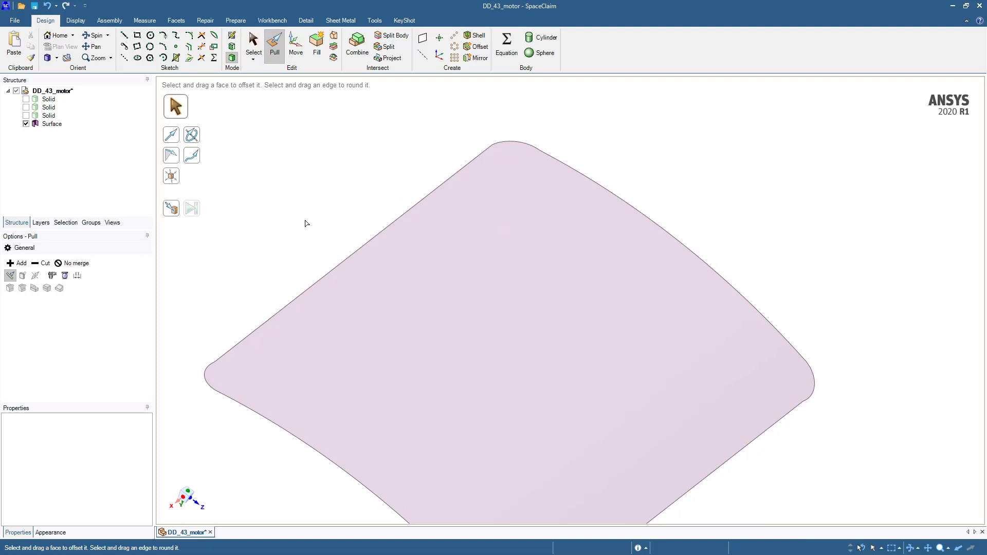
pyautogui.click(26, 98)
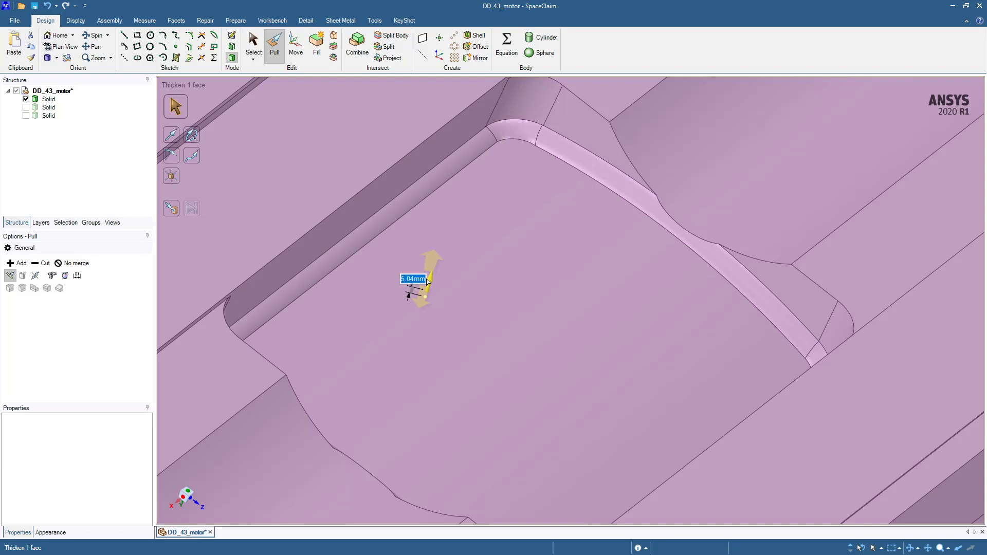
pyautogui.write('1.6mm')
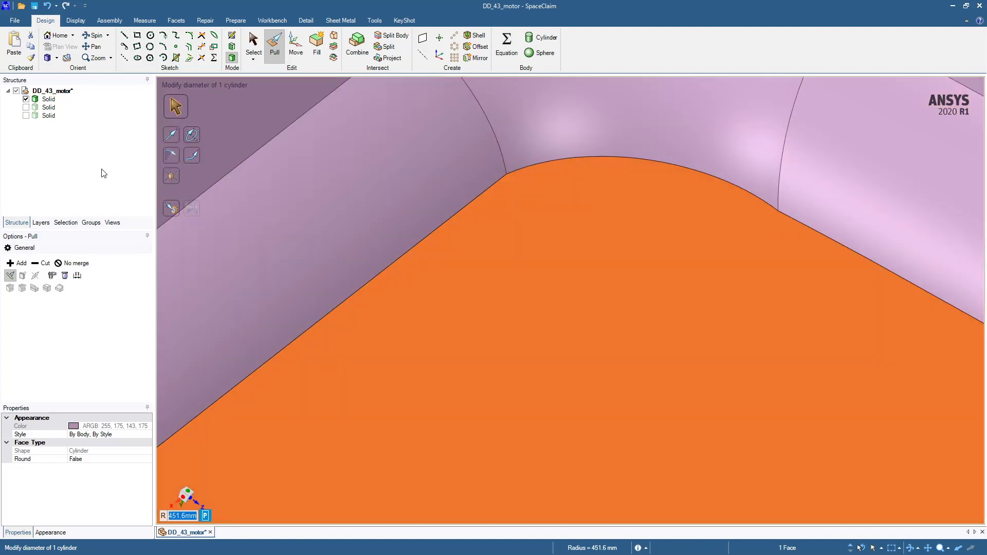
# - Resize the recess face with Pull to an exact 450 mm radius
pyautogui.click(252, 43)
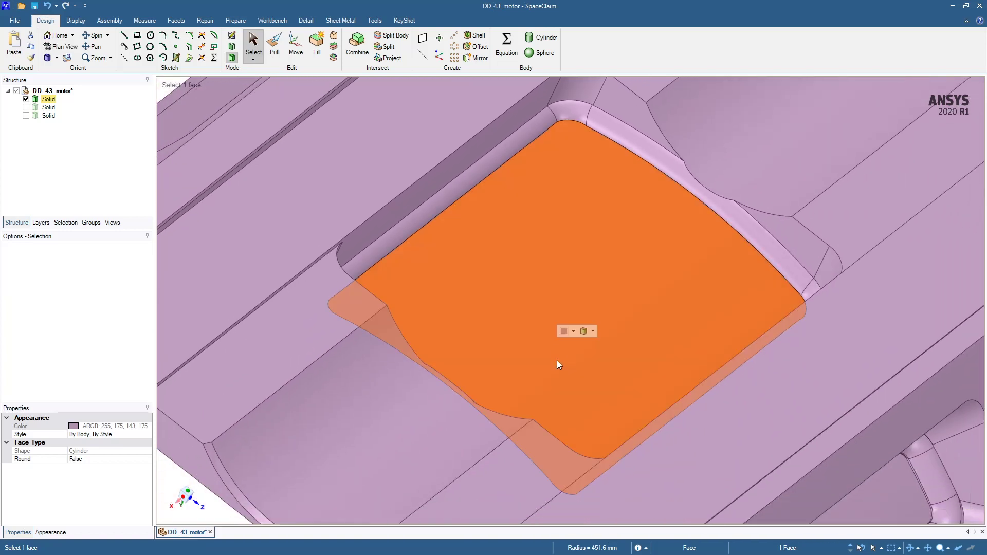
pyautogui.click(274, 47)
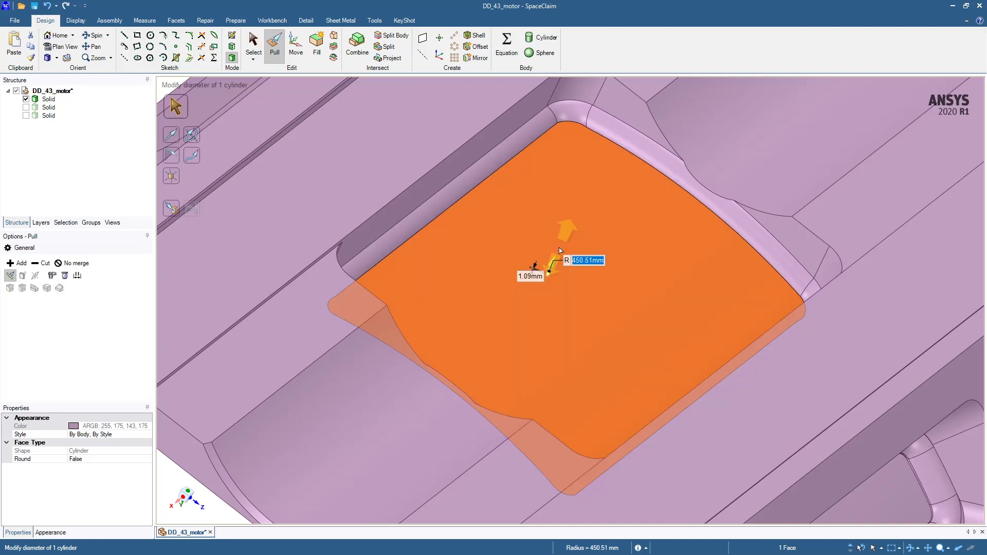
pyautogui.write('450')
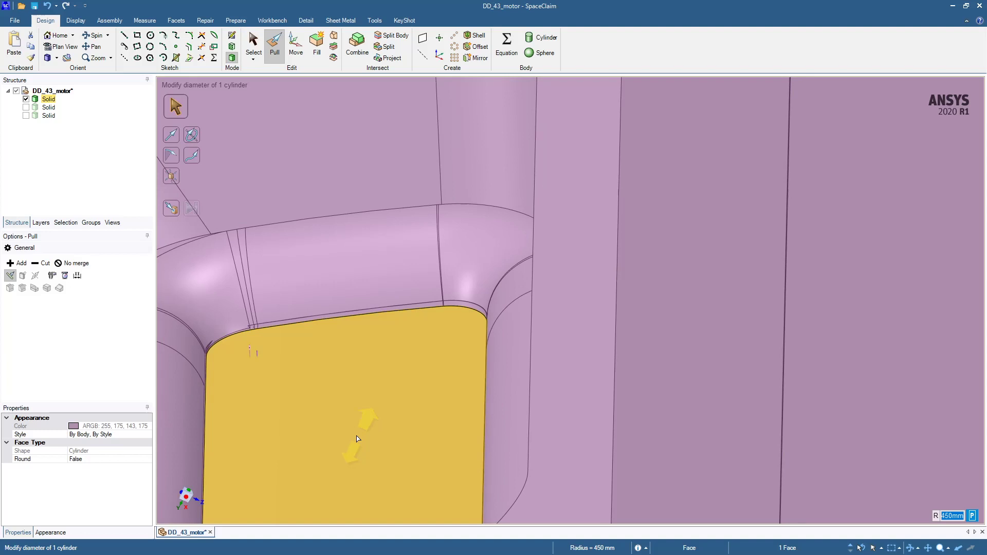
pyautogui.click(357, 438)
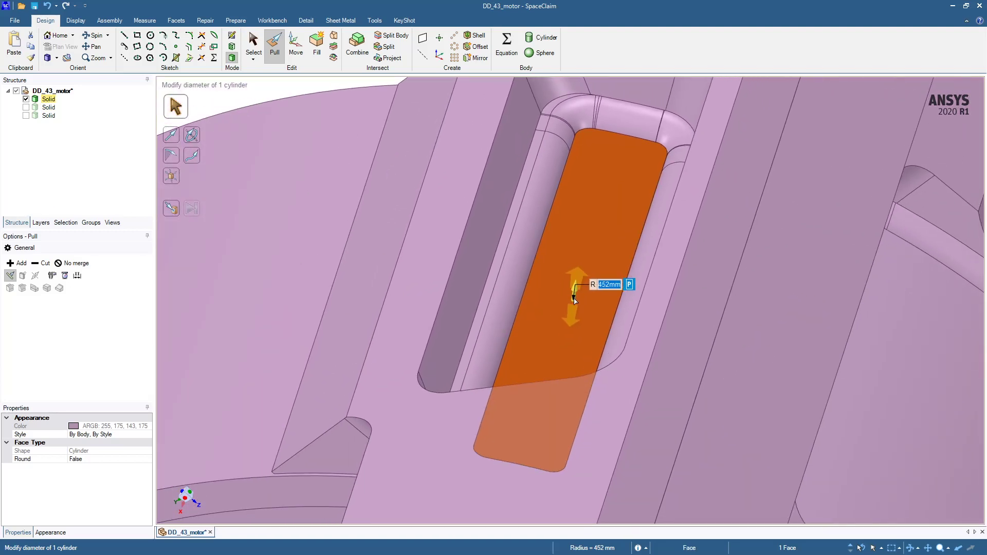
# - Drag the Pull arrow on the slot face until its radius reads about 452 mm
pyautogui.moveTo(573, 296); pyautogui.dragTo(572, 290)
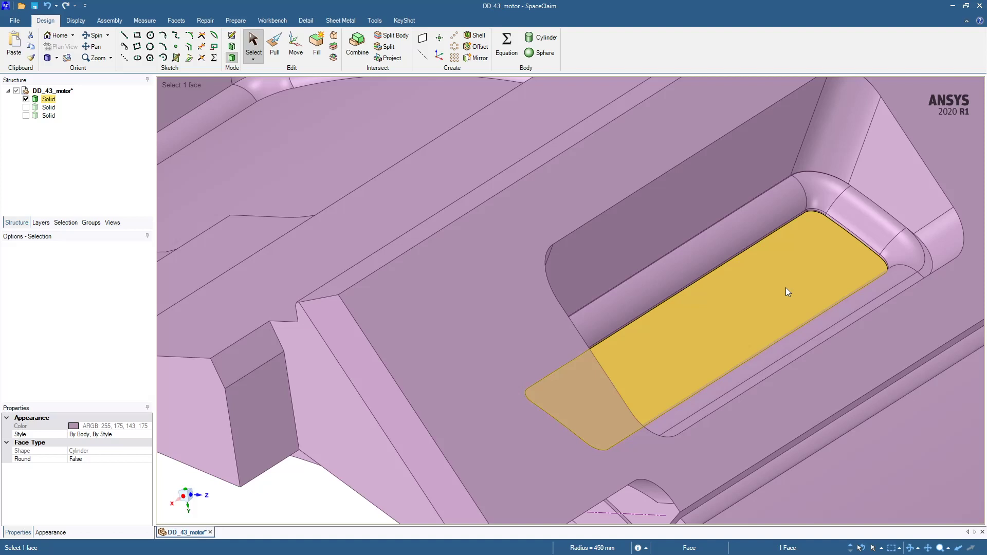
# - Copy the slot face to a surface body, select its boundary edge loop, and Pull-extrude the edges outward
pyautogui.click(787, 292)
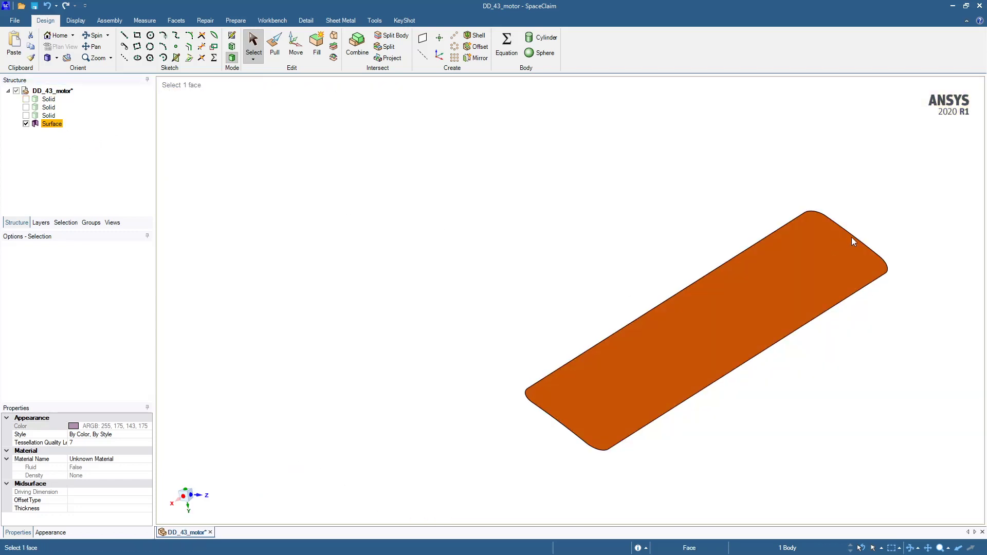
pyautogui.click(857, 240)
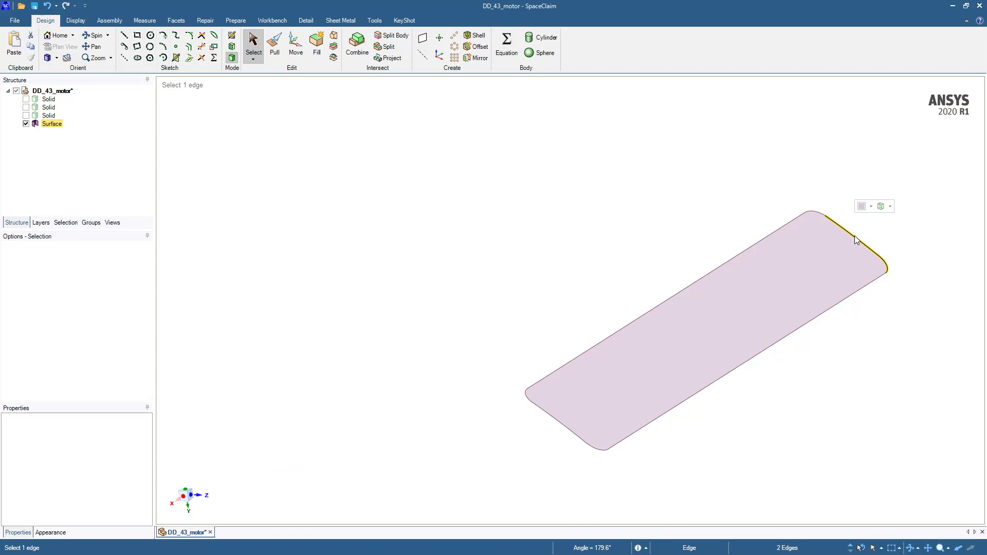
pyautogui.click(553, 421)
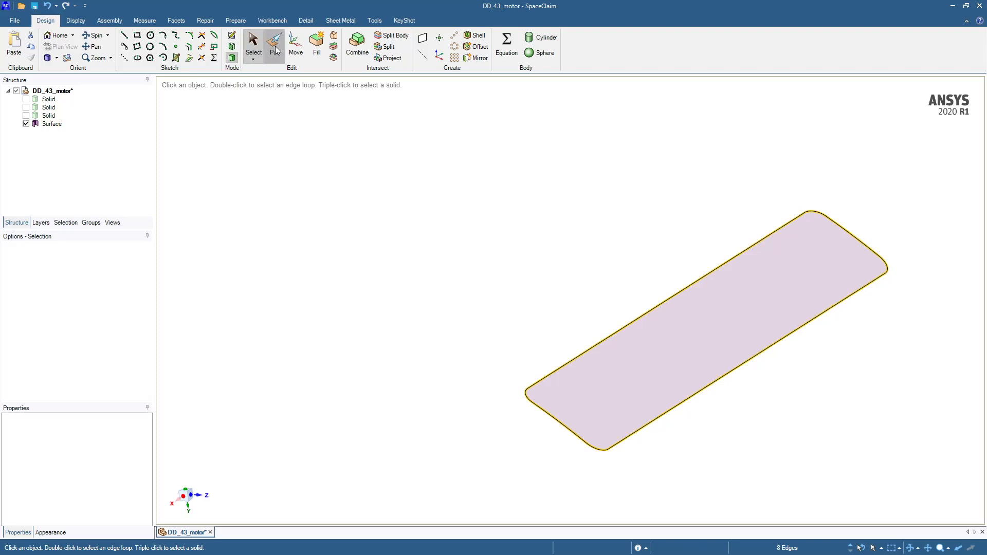
pyautogui.click(273, 47)
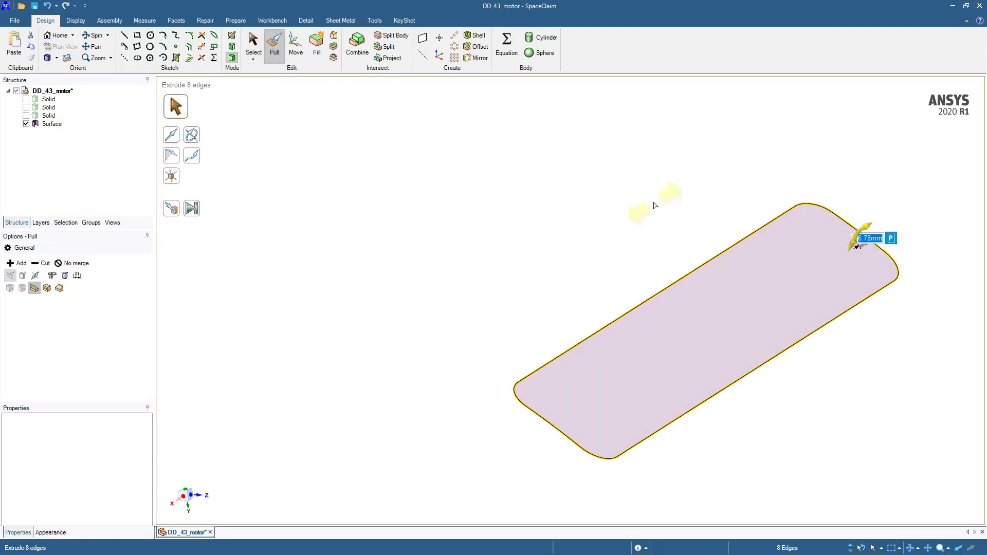
pyautogui.click(49, 99)
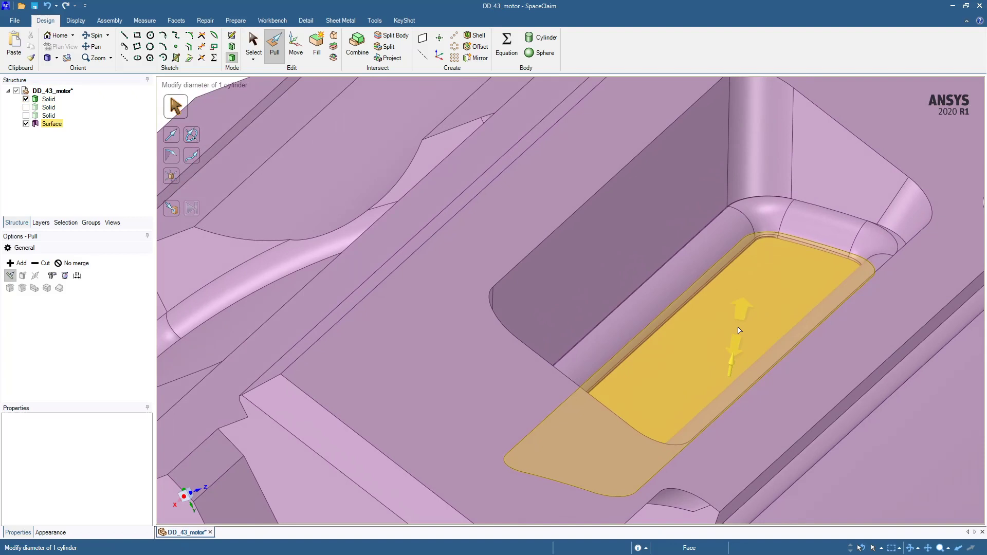
pyautogui.moveTo(735, 327)
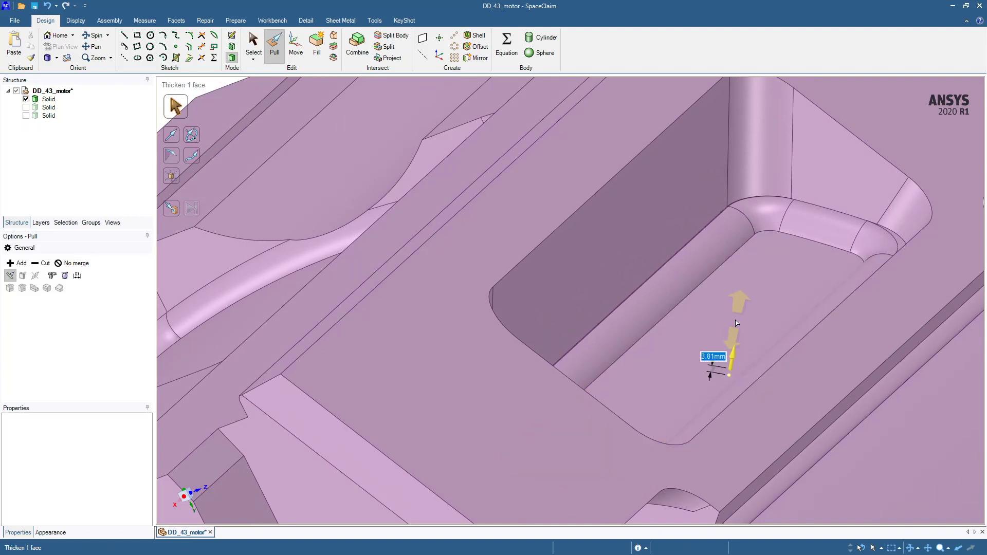
# - Enter a 450 mm radius for the curved pocket floor face with the Pull tool
pyautogui.write('2.11mm')
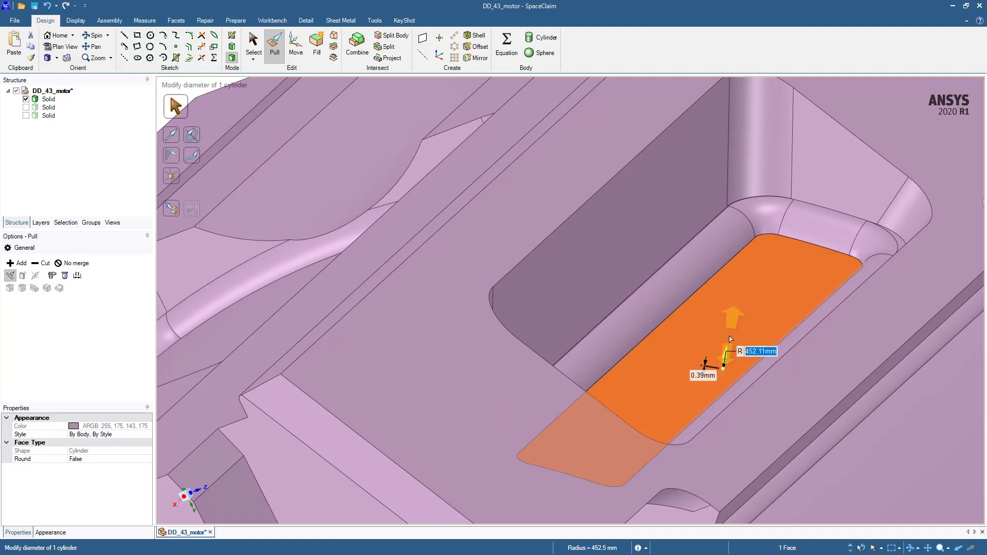
pyautogui.write('450')
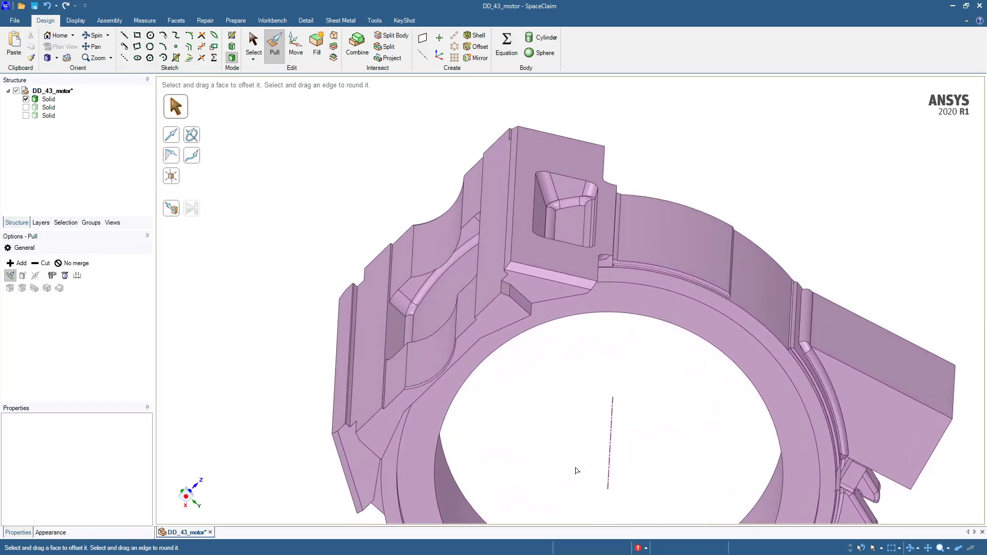
# - Pull the curved outer band face to a 450 mm radius
pyautogui.click(682, 292)
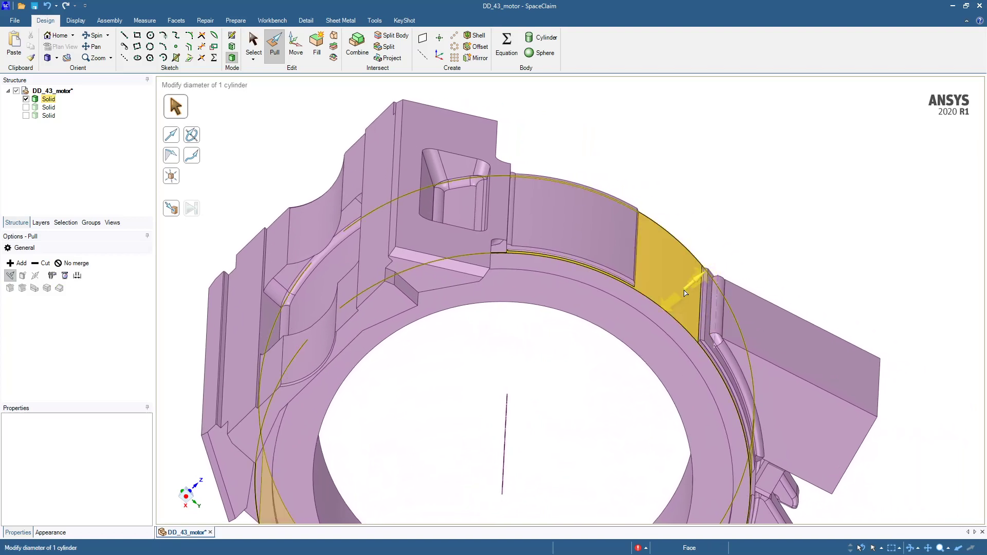
pyautogui.click(683, 291)
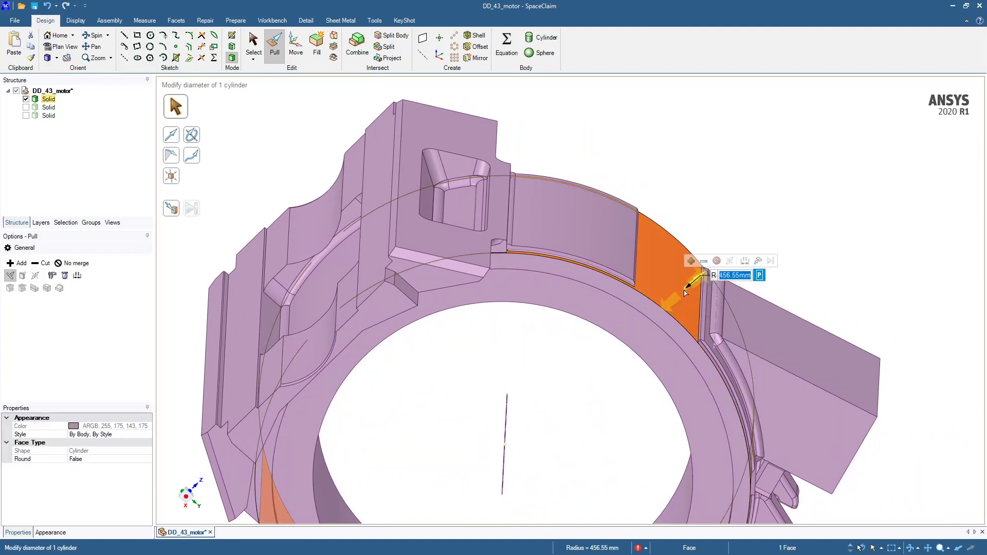
pyautogui.write('450')
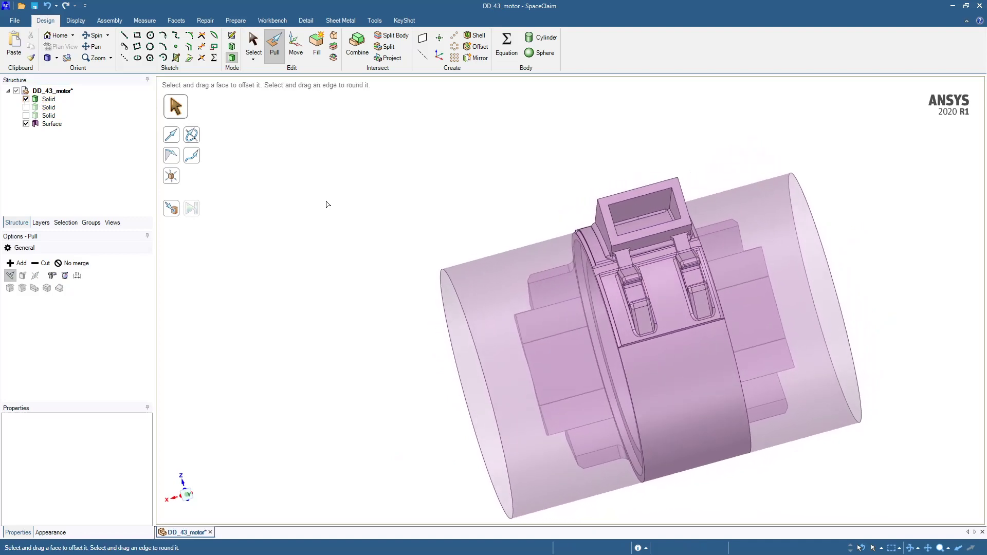
# - Run Split Body with the housing as target and the cylinder surface as cutter, giving Solid1 and Solid2
pyautogui.click(391, 35)
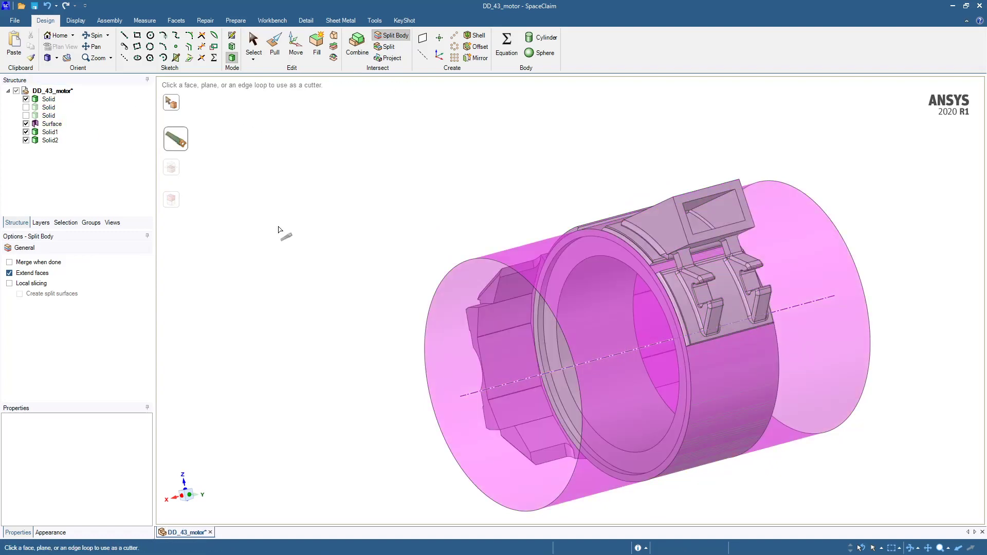
# - Hide the cylindrical cutting surface so only Solid1 and Solid2 stay visible
pyautogui.click(48, 131)
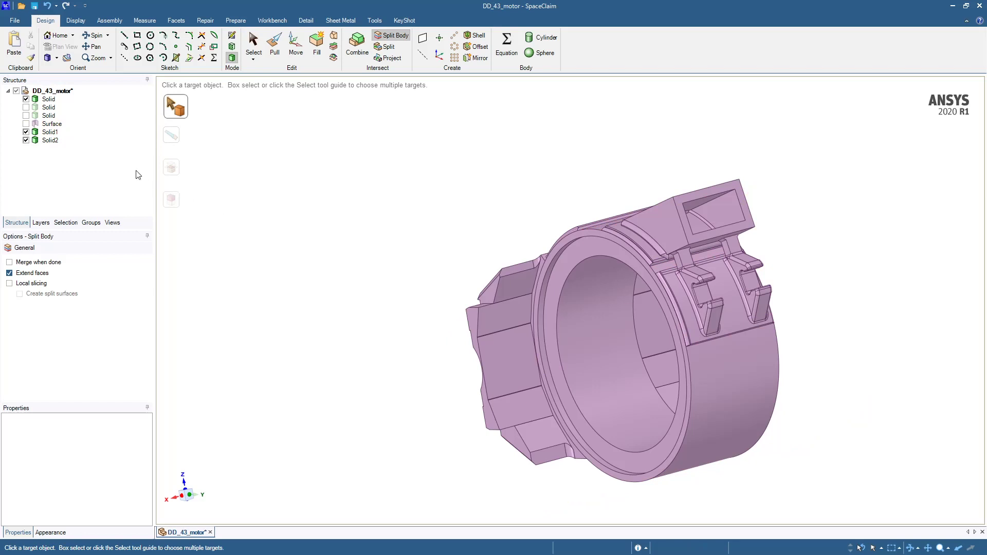
pyautogui.click(48, 99)
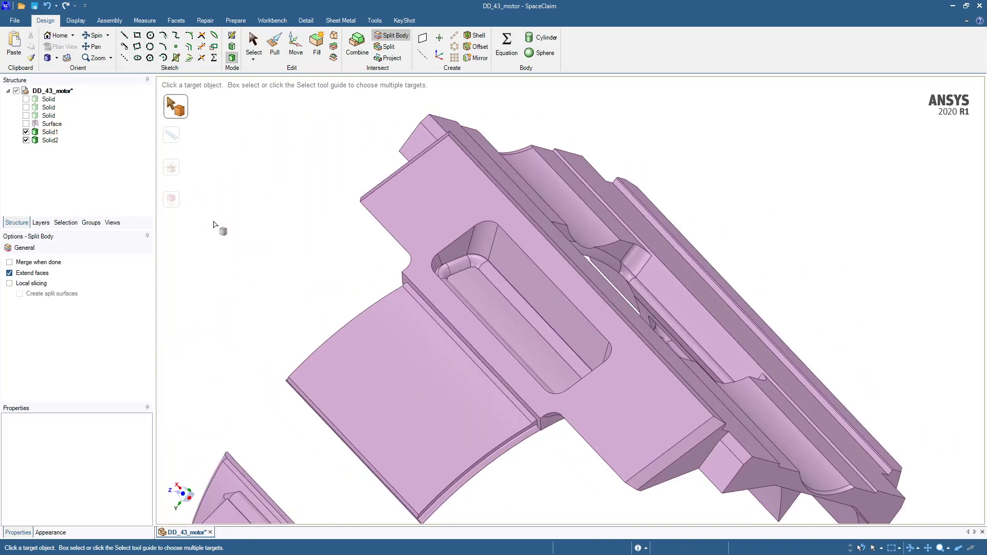
pyautogui.click(253, 43)
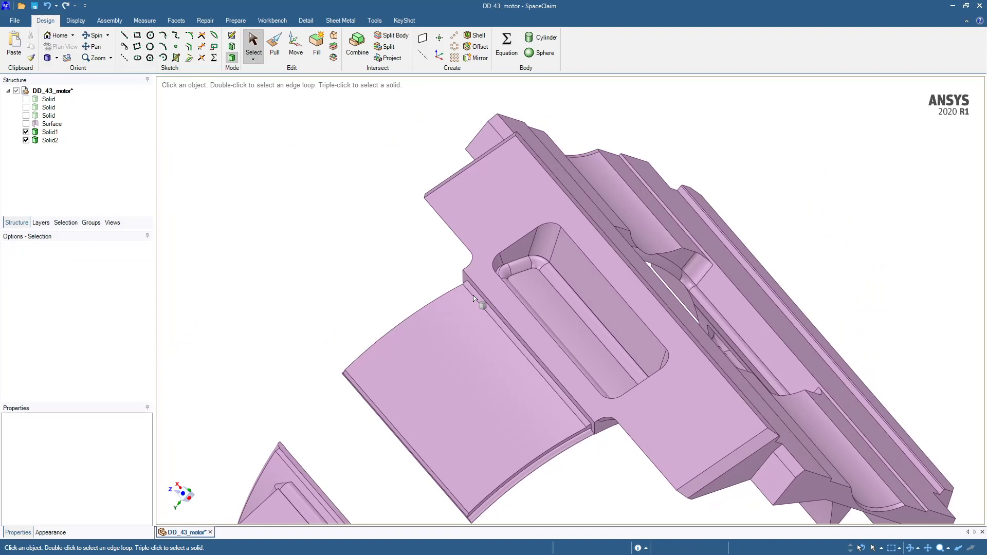
# - Edit the 452.5 mm radius of the pocket floor face and show the original housing solid again
pyautogui.click(573, 335)
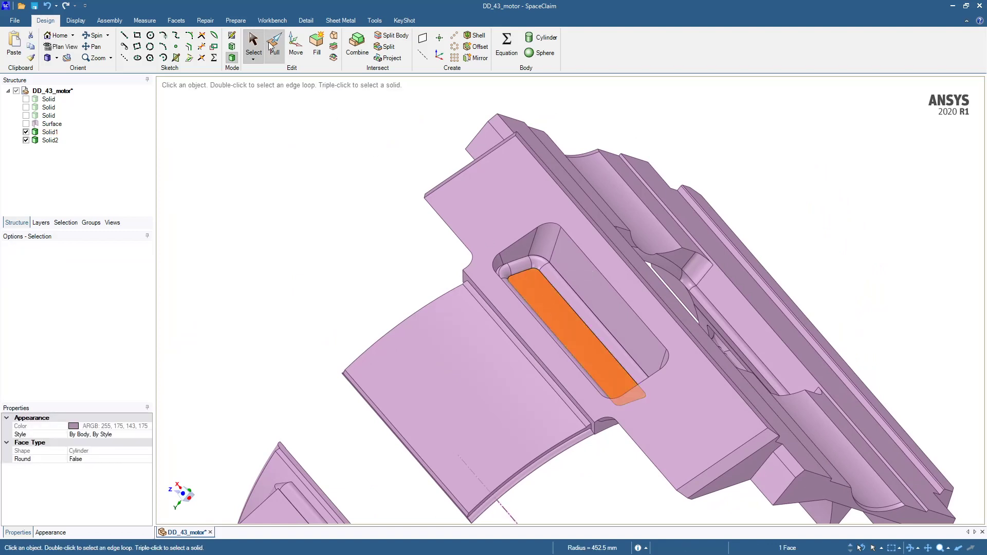
pyautogui.click(274, 46)
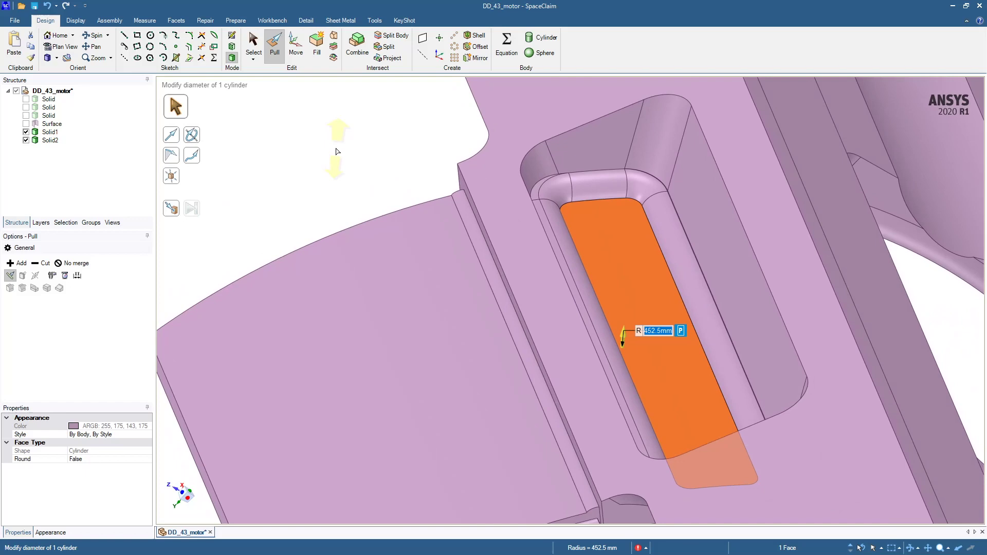
pyautogui.moveTo(340, 154)
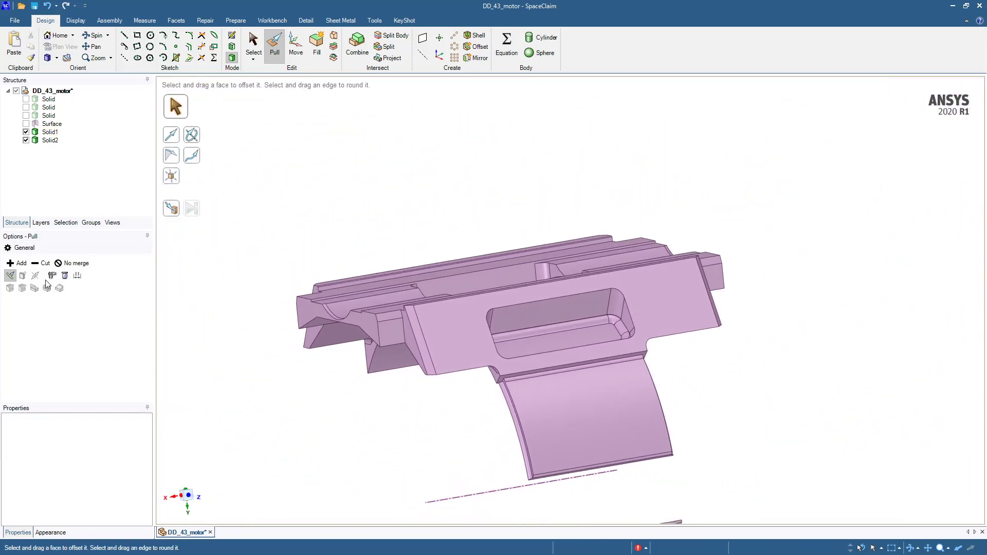
pyautogui.click(26, 99)
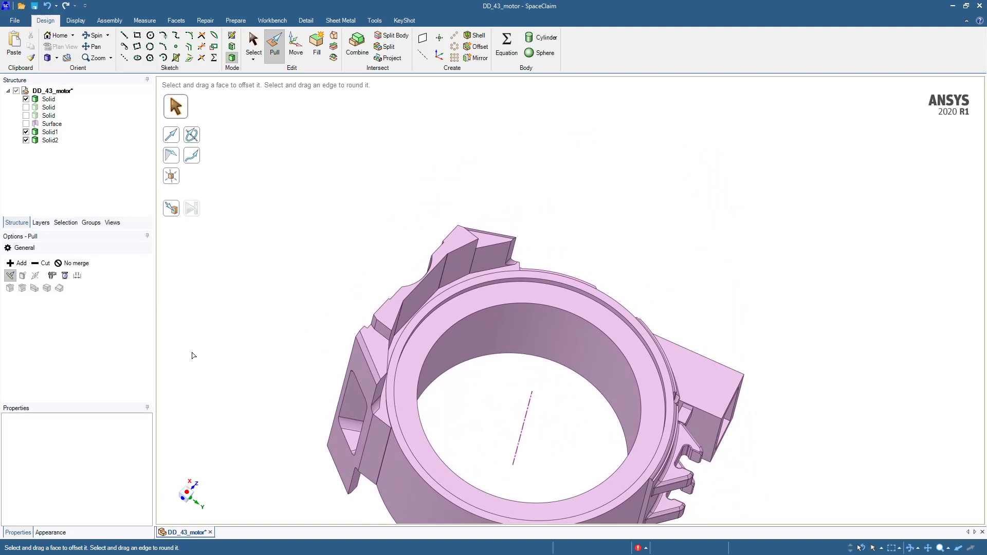
# - Select the two hidden solids and the Surface body together for Suppress for Physics
pyautogui.click(50, 132)
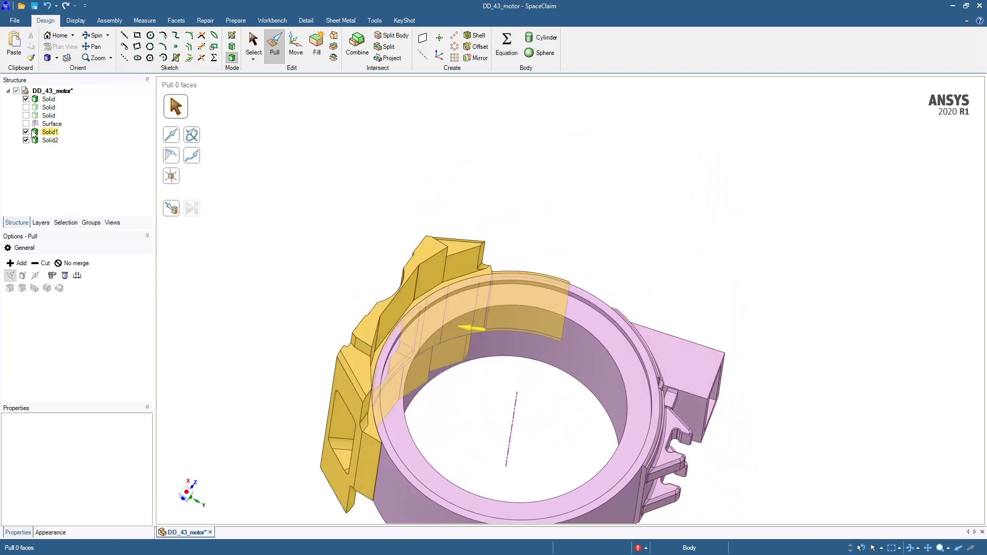
pyautogui.click(47, 107)
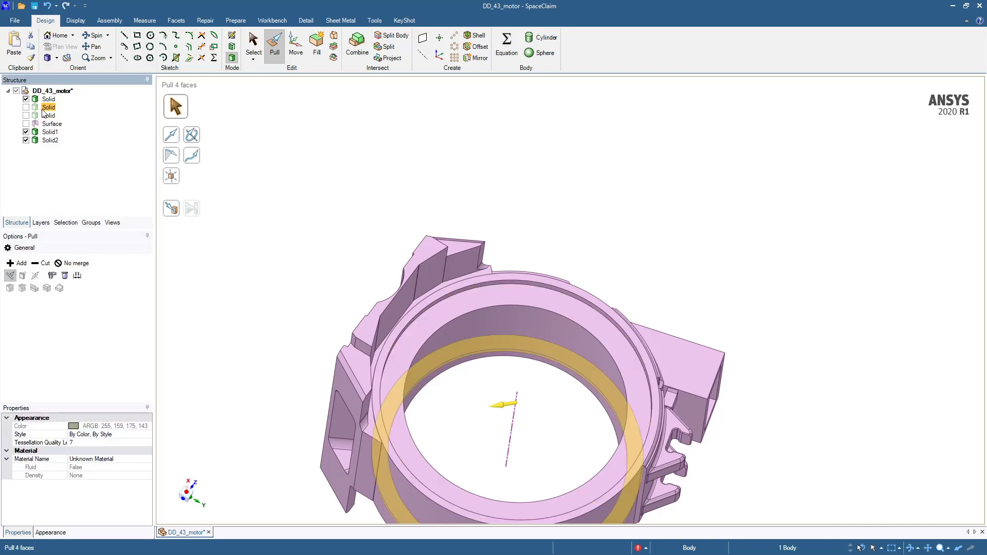
pyautogui.rightClick(50, 123)
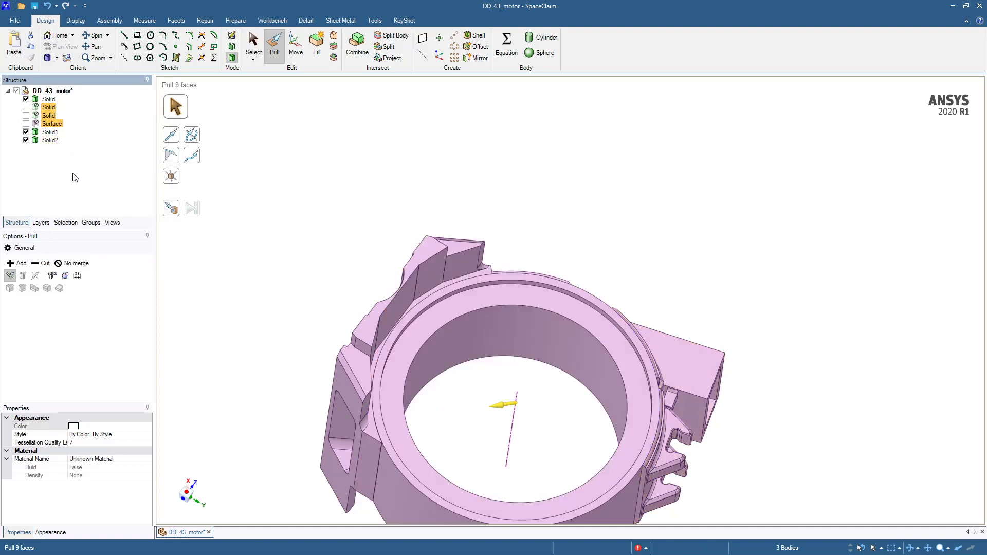
pyautogui.moveTo(272, 24)
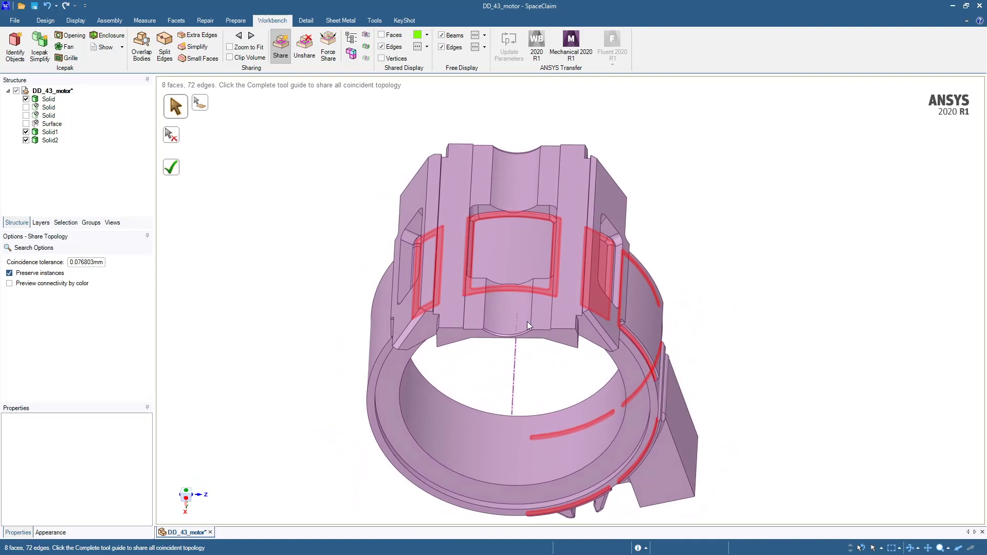
# - Review the red shared edges around the housing and complete the Share operation
pyautogui.moveTo(527, 325); pyautogui.dragTo(553, 407)
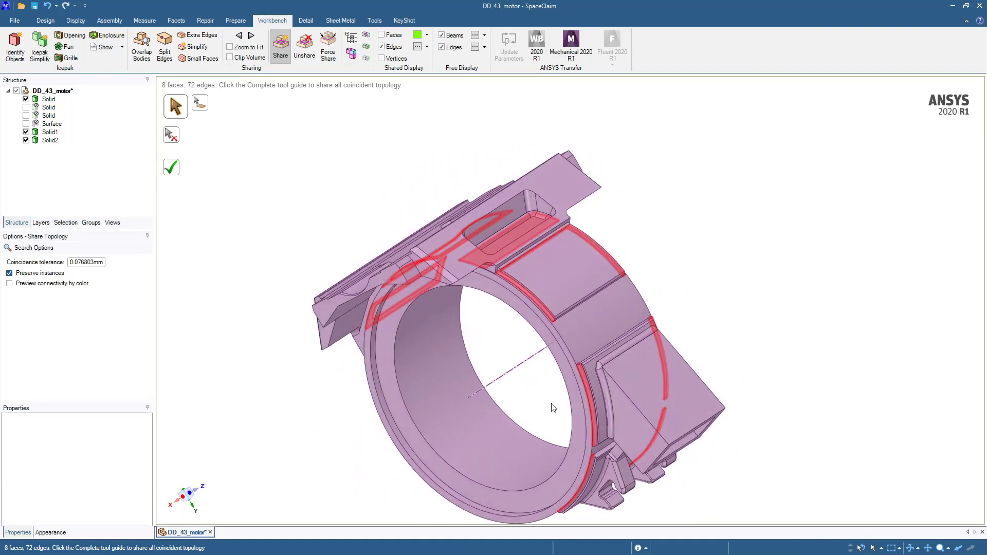
pyautogui.moveTo(553, 407); pyautogui.dragTo(603, 385)
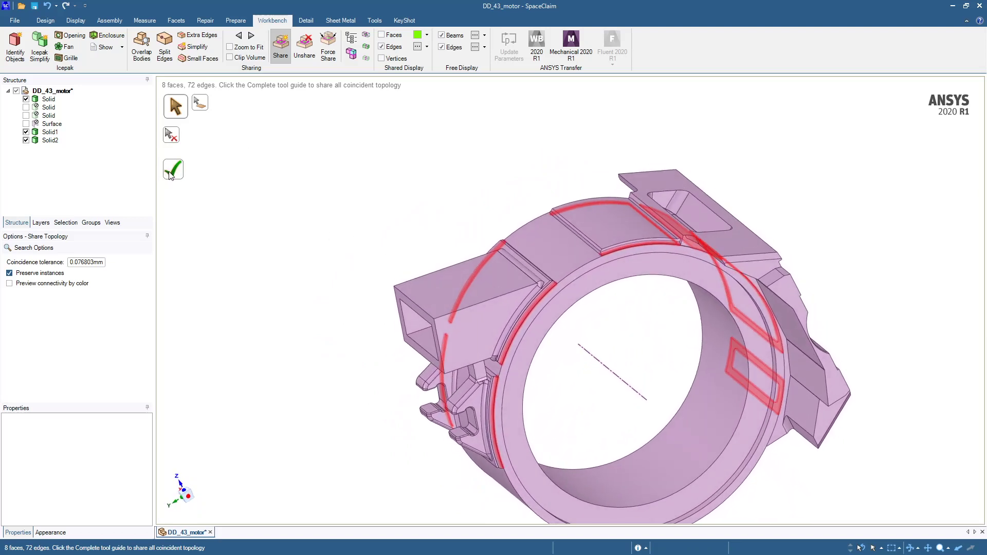
pyautogui.click(172, 170)
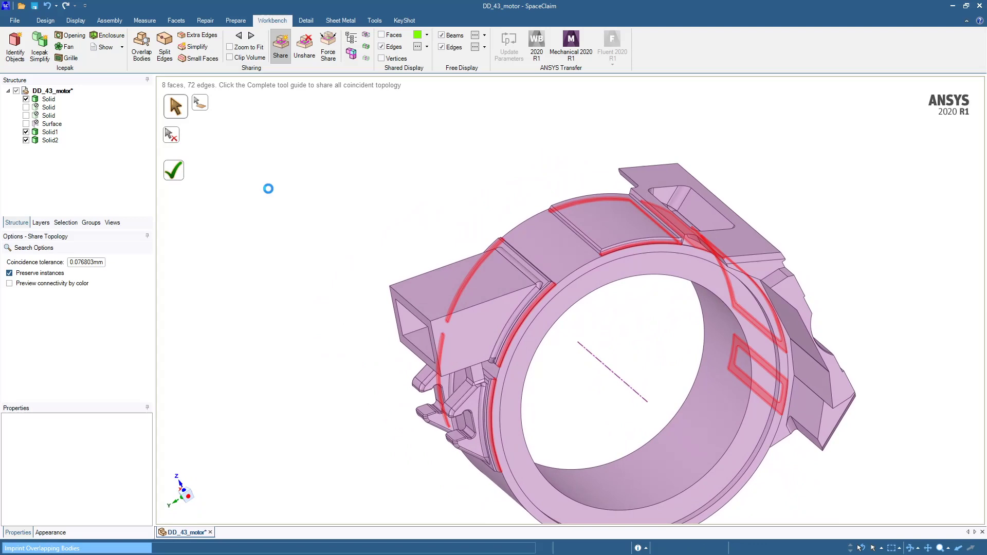
pyautogui.click(172, 169)
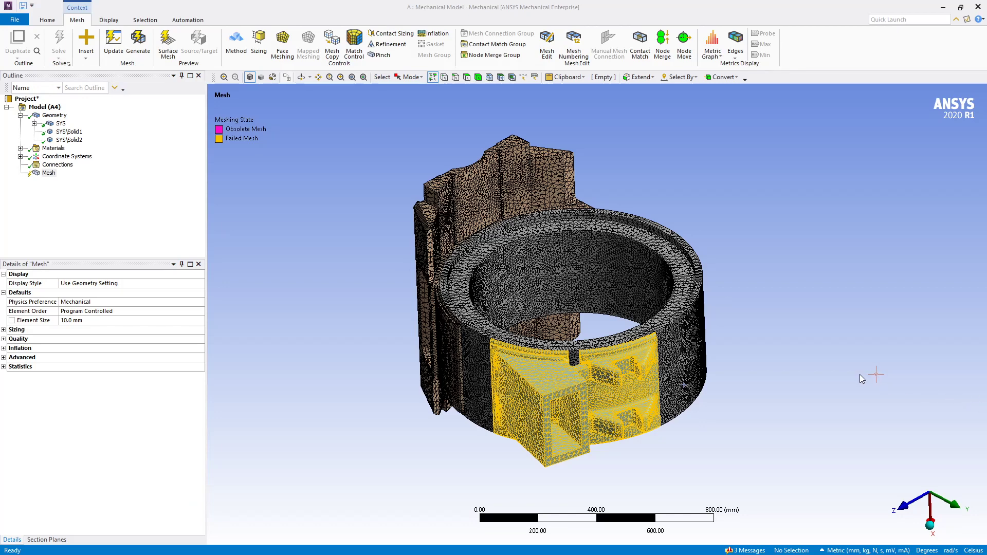
pyautogui.moveTo(865, 380)
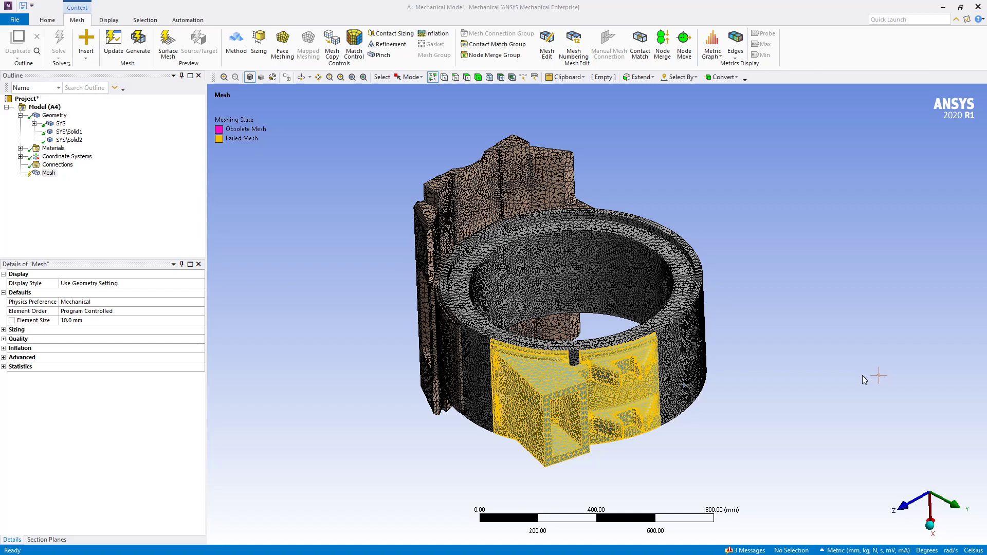
pyautogui.moveTo(864, 378)
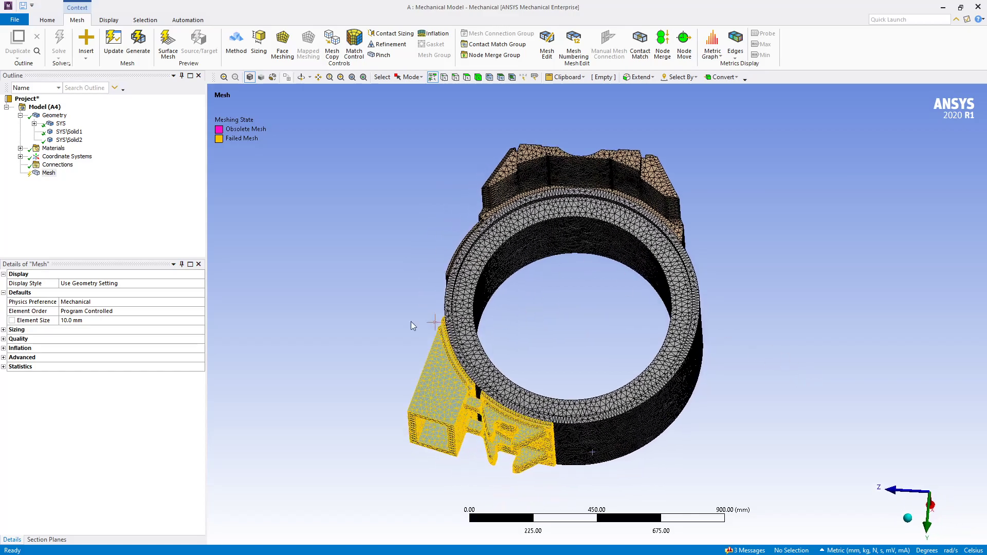
# - Rotate the meshed housing to inspect the failed-mesh block piece
pyautogui.moveTo(412, 326); pyautogui.dragTo(357, 306)
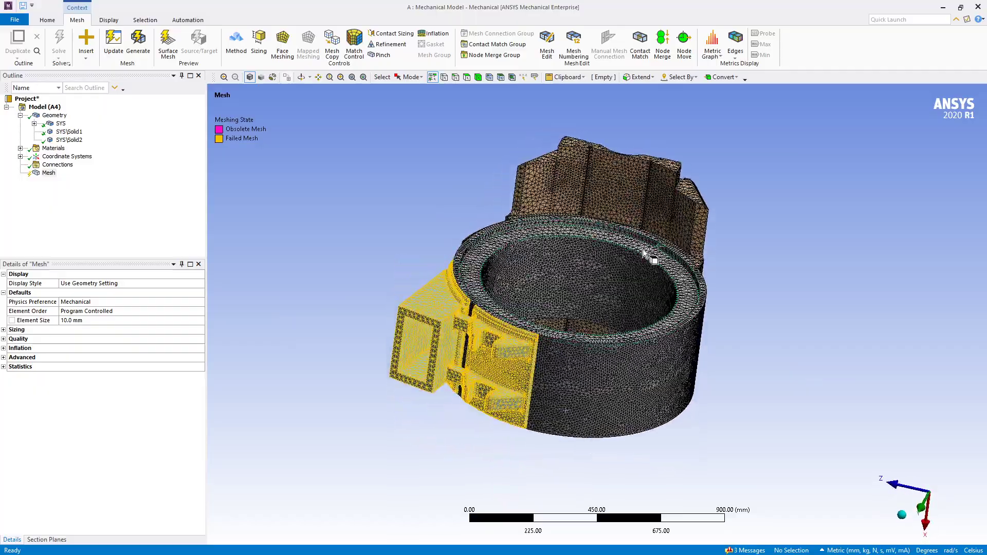
pyautogui.moveTo(641, 252); pyautogui.dragTo(343, 308)
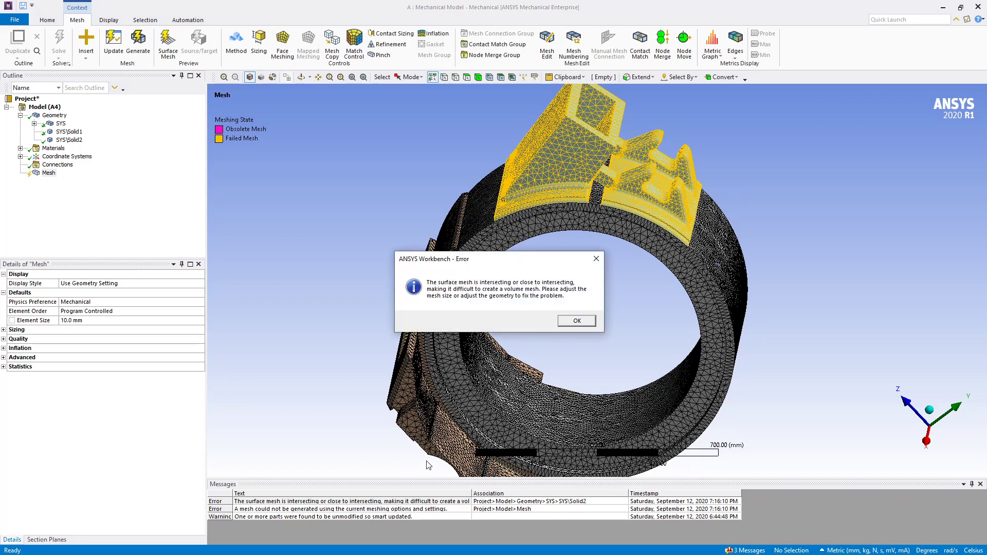
pyautogui.moveTo(512, 310)
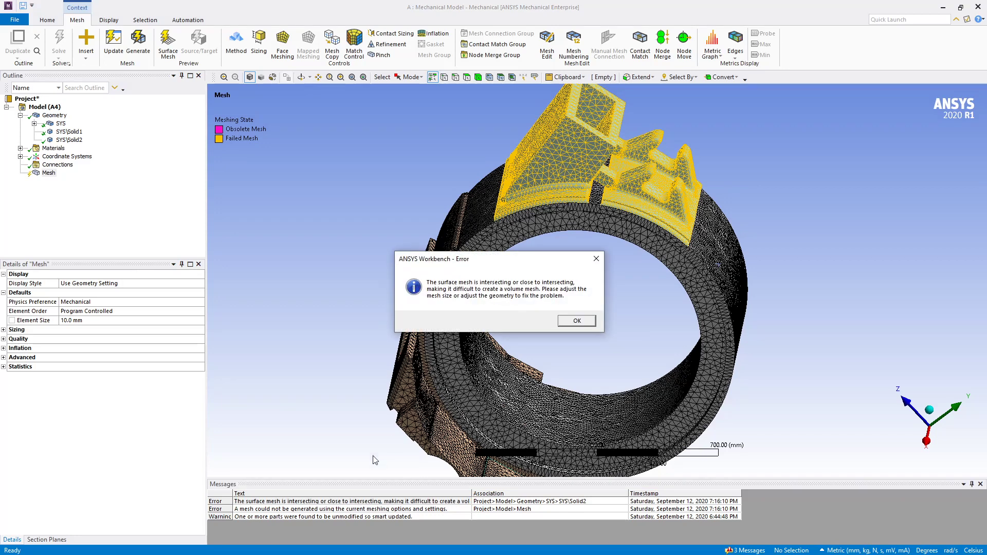
# - Dismiss the intersecting surface mesh error and pick a face on the failed block piece
pyautogui.click(576, 321)
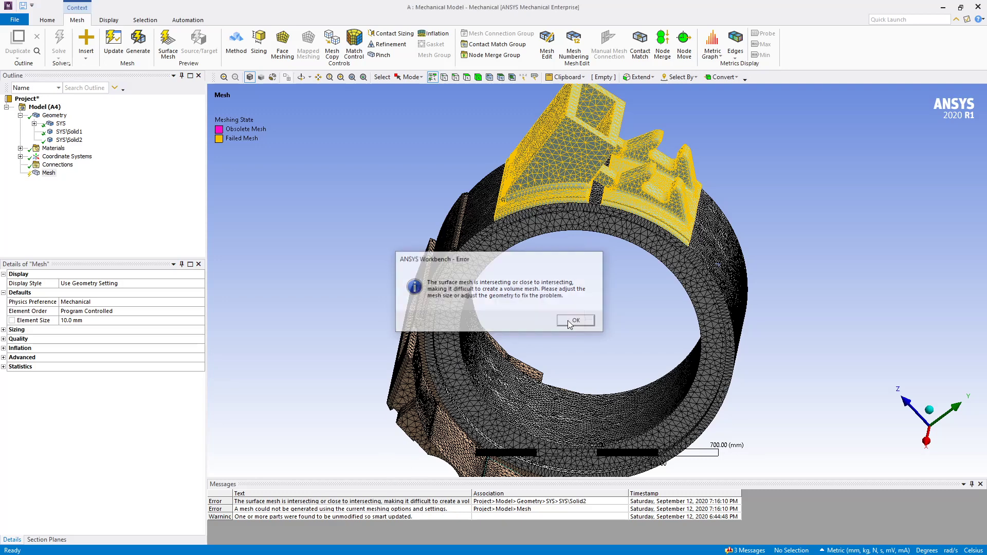
pyautogui.rightClick(320, 515)
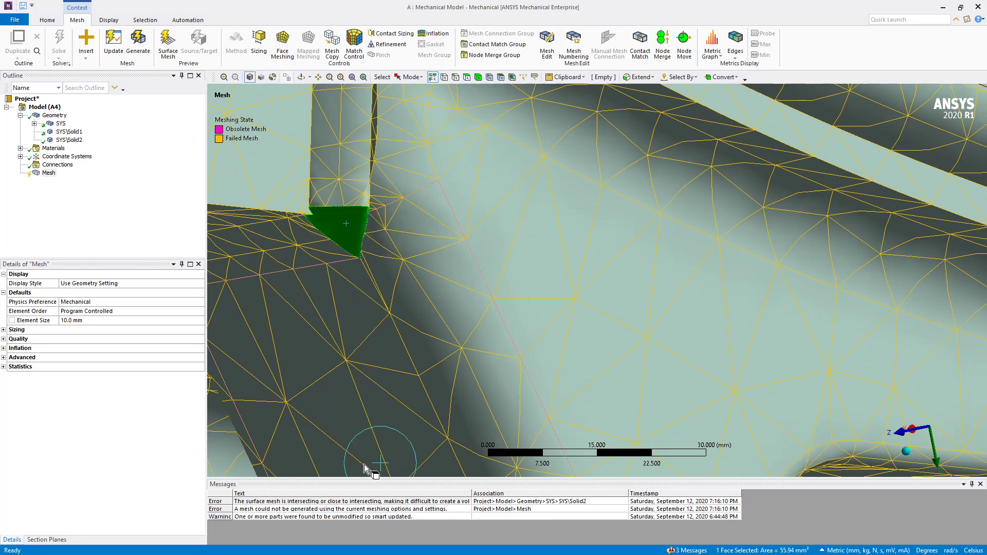
pyautogui.rightClick(352, 501)
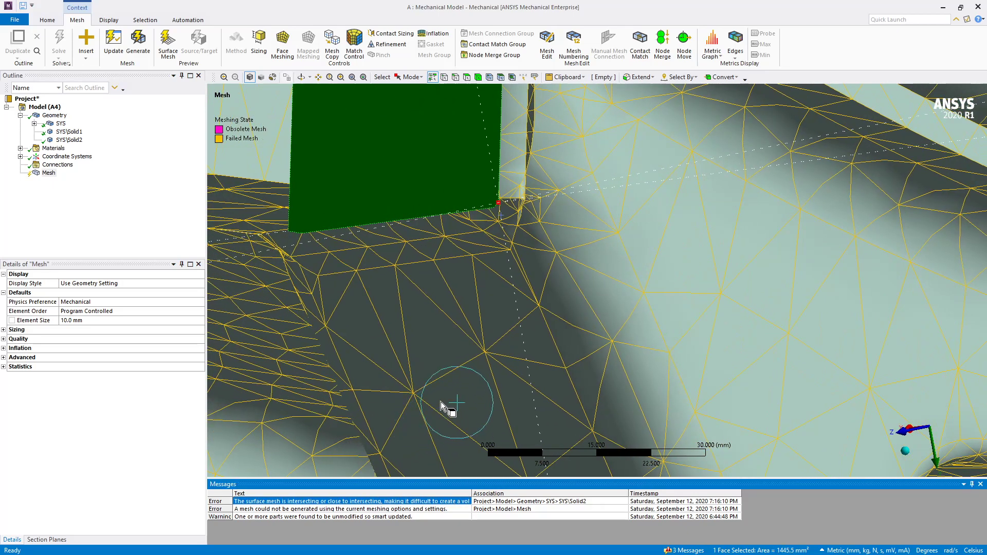
pyautogui.moveTo(447, 406); pyautogui.dragTo(507, 194)
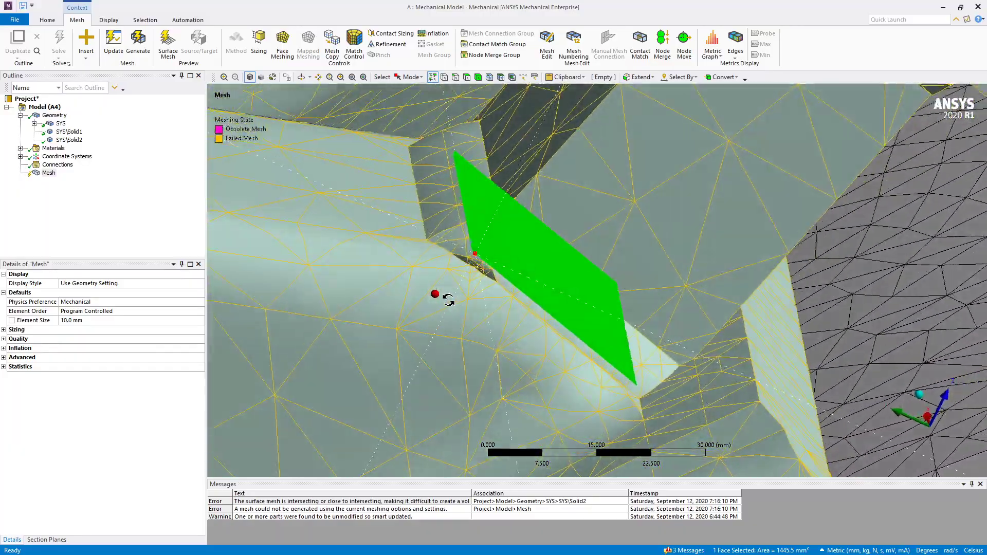
pyautogui.moveTo(448, 297); pyautogui.dragTo(449, 297)
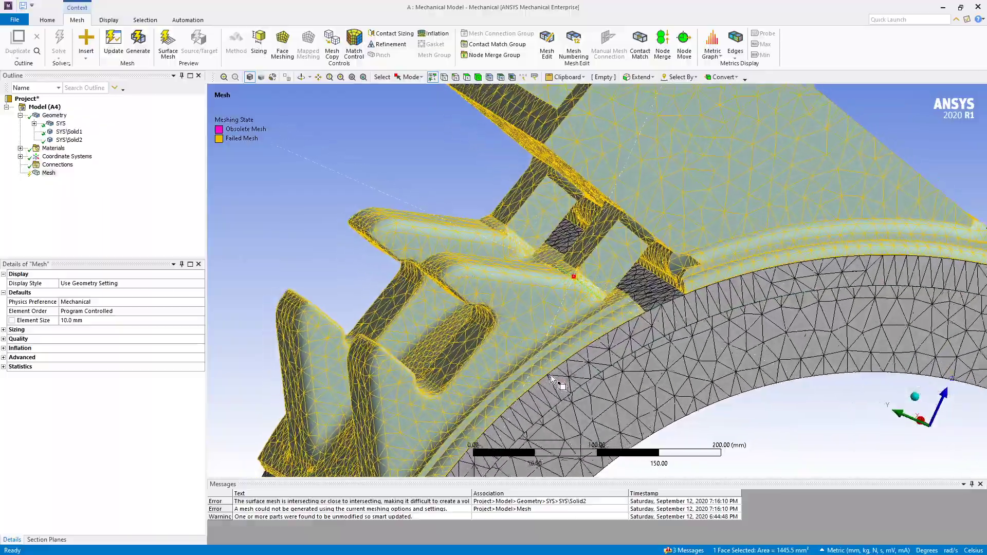
pyautogui.moveTo(554, 377); pyautogui.dragTo(573, 365)
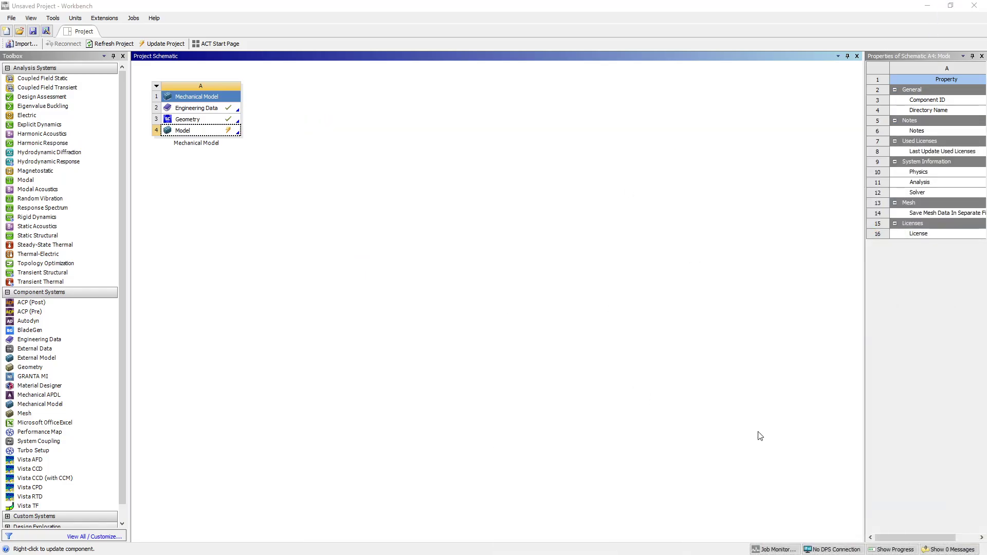
pyautogui.moveTo(980, 475)
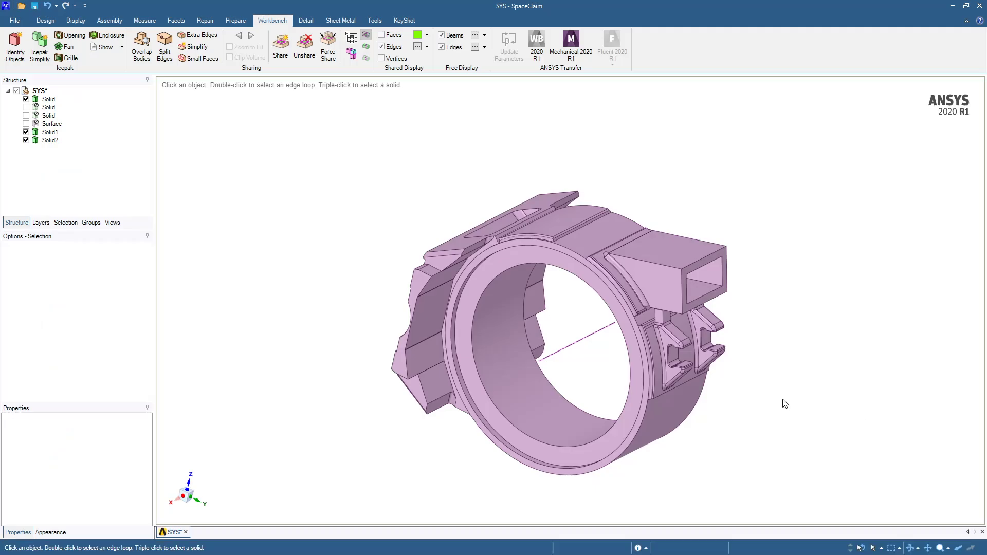
# - Isolate Solid2 by hiding Solid1 and bring up the Display settings
pyautogui.click(49, 139)
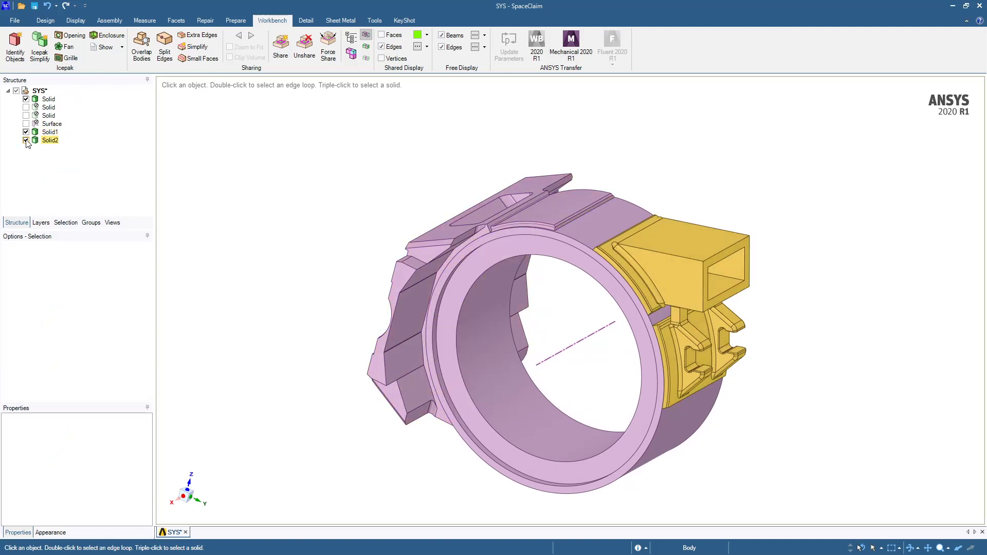
pyautogui.click(27, 131)
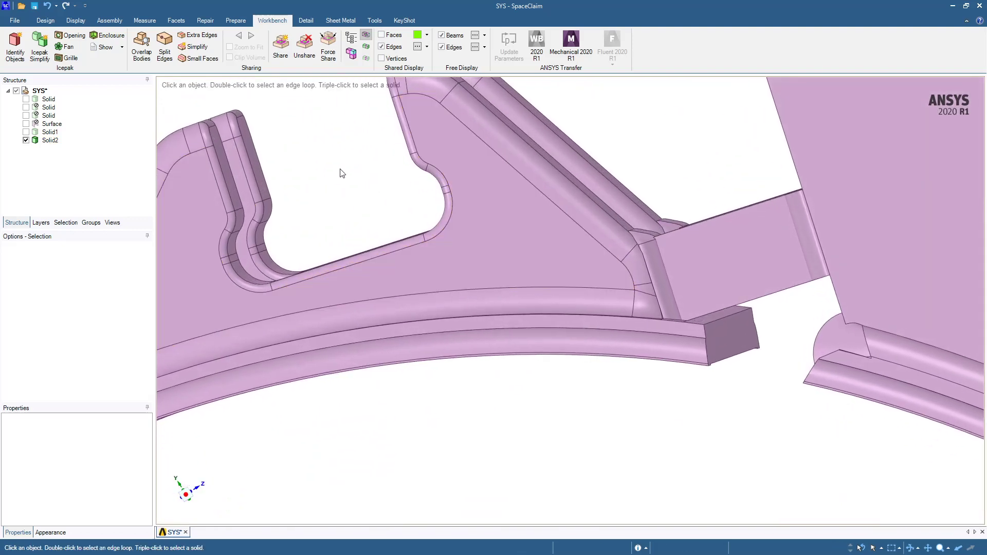
pyautogui.click(75, 20)
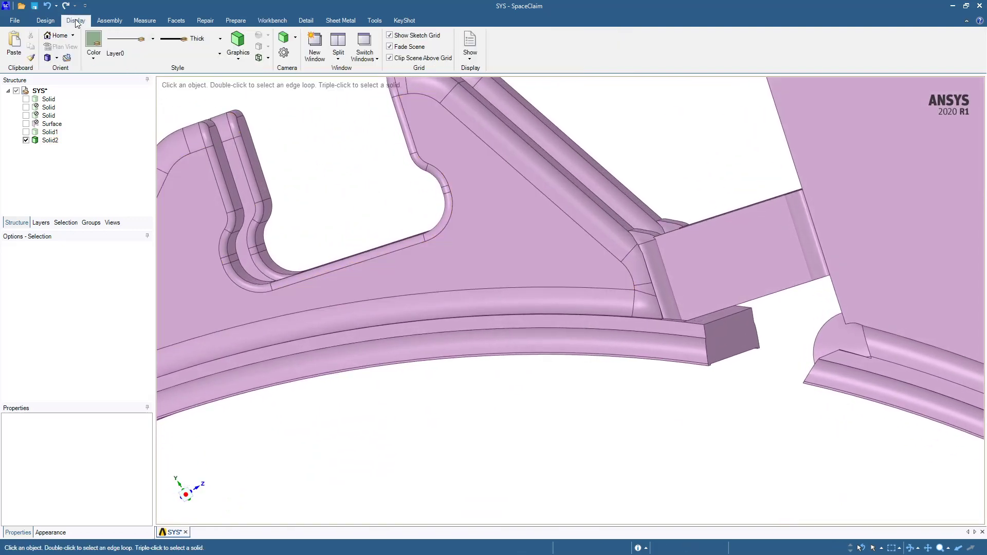
pyautogui.click(237, 40)
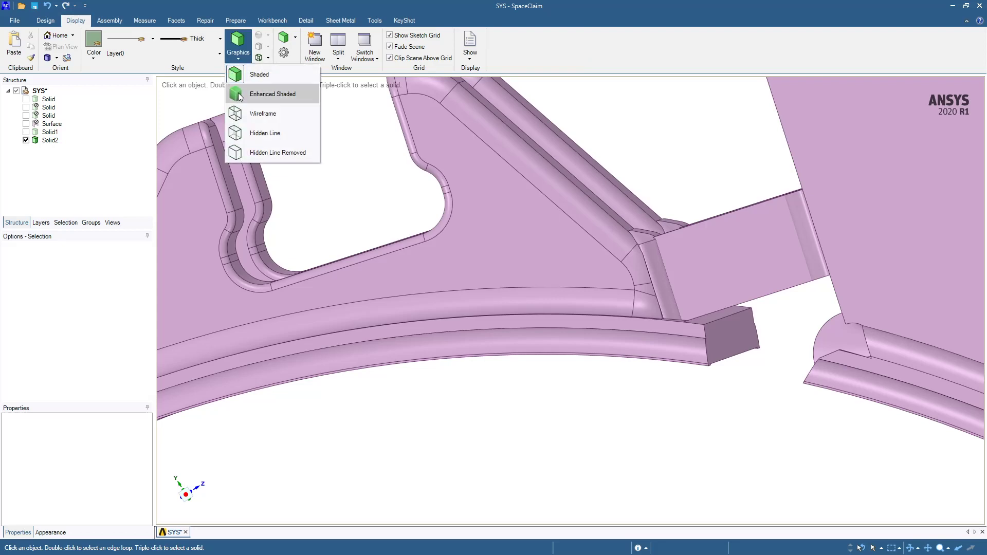
pyautogui.click(263, 113)
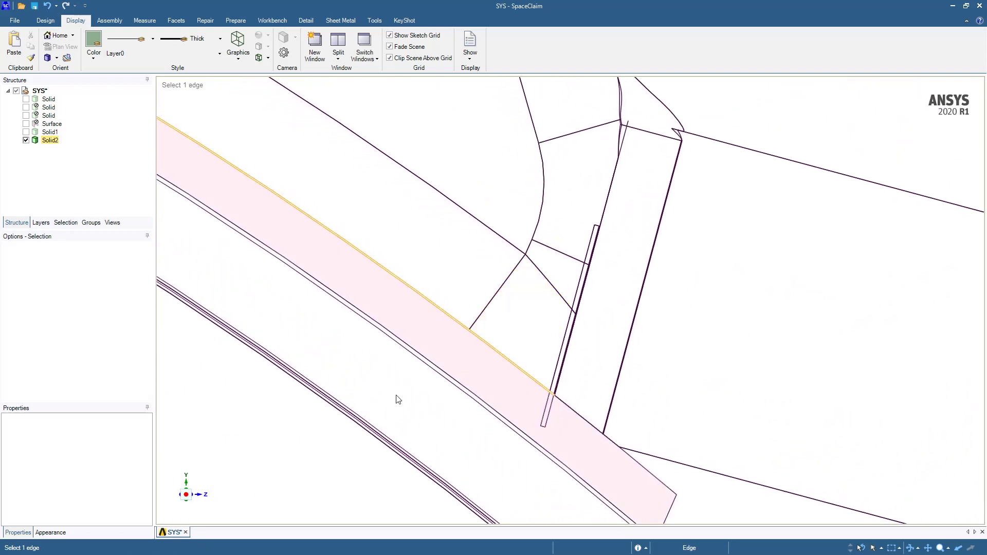
pyautogui.click(561, 210)
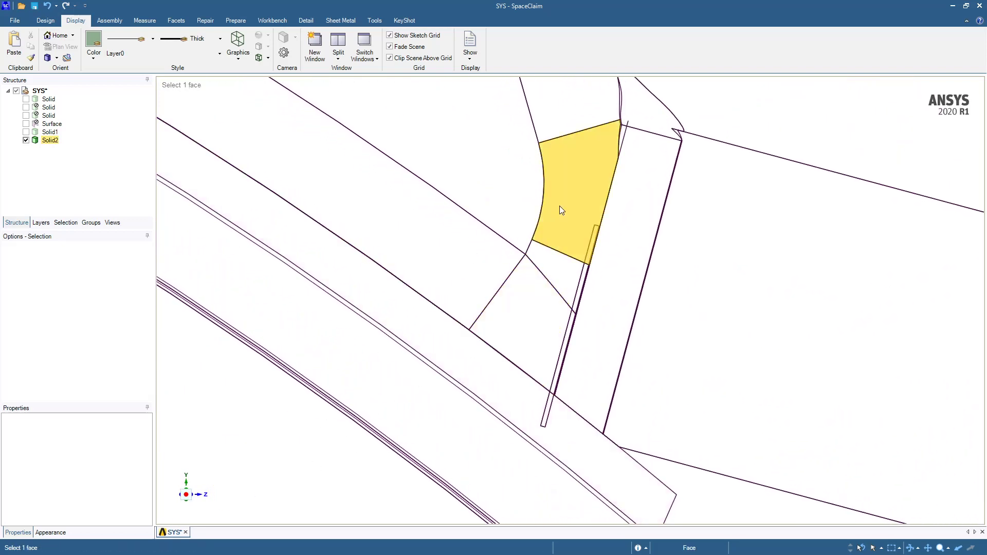
pyautogui.click(651, 468)
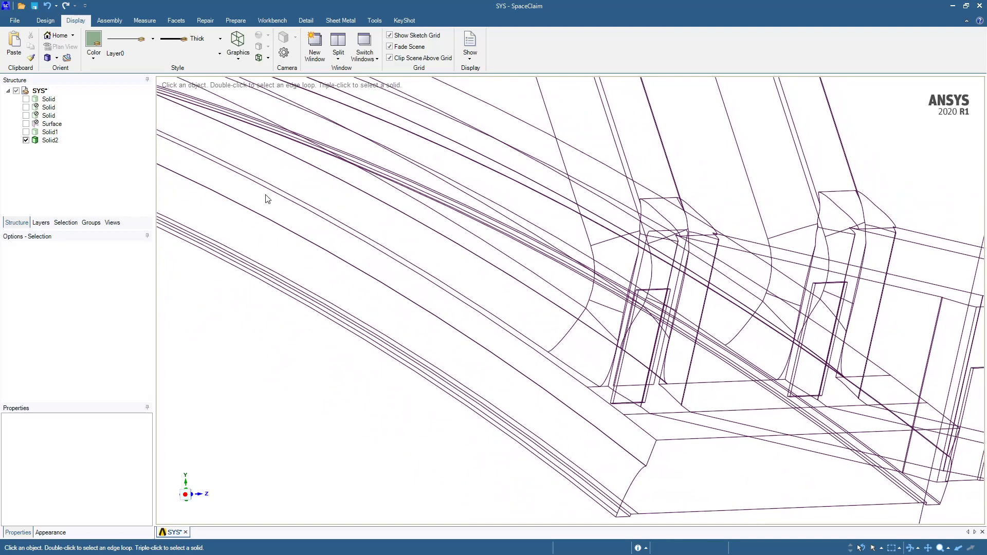
pyautogui.click(236, 41)
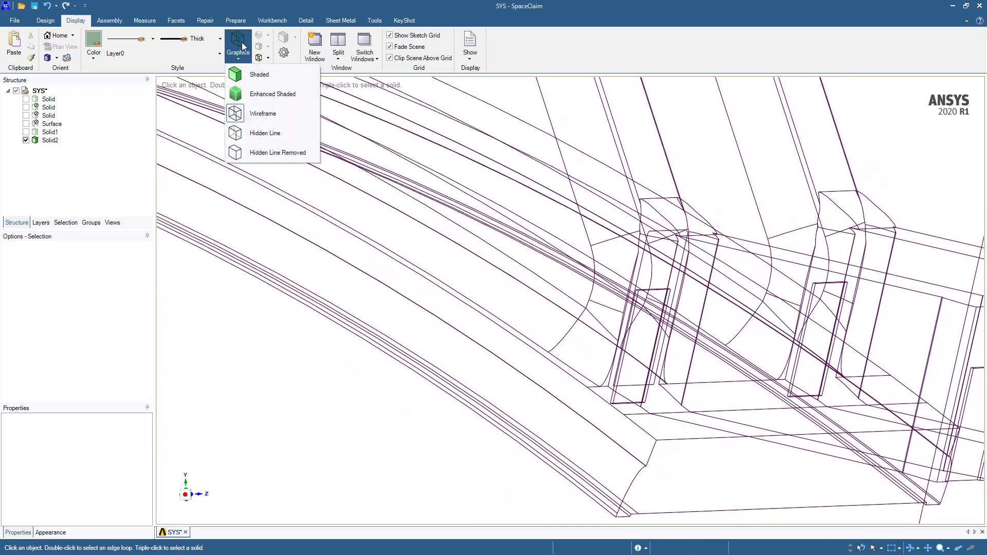
pyautogui.click(259, 74)
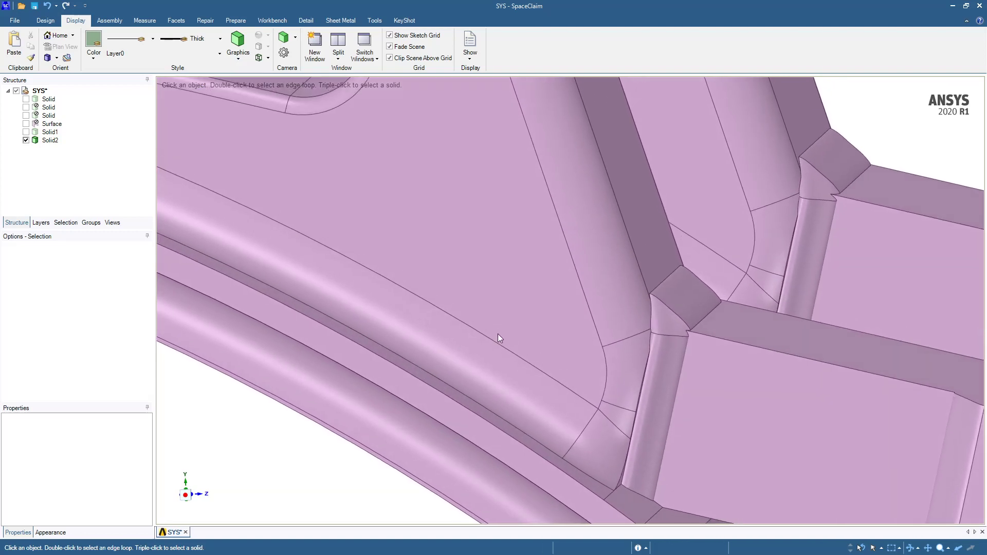
pyautogui.click(713, 328)
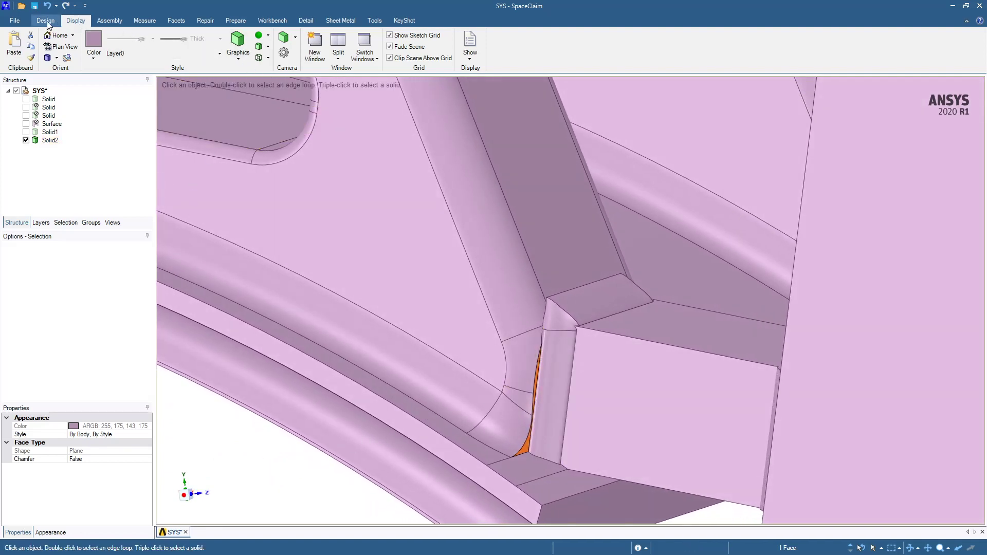
pyautogui.click(39, 21)
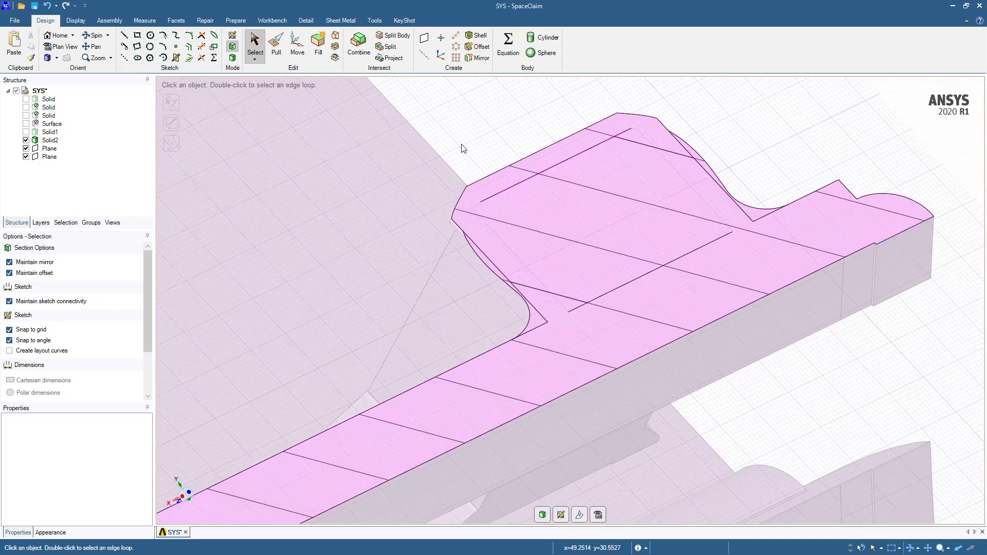
pyautogui.moveTo(490, 142)
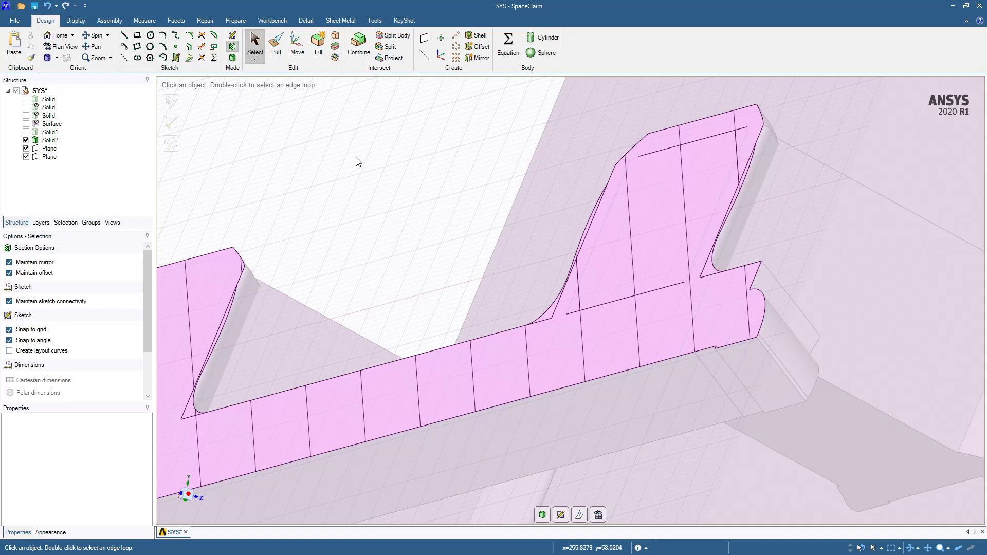
# - Split Solid2 along the two datum planes into separate bodies
pyautogui.click(606, 303)
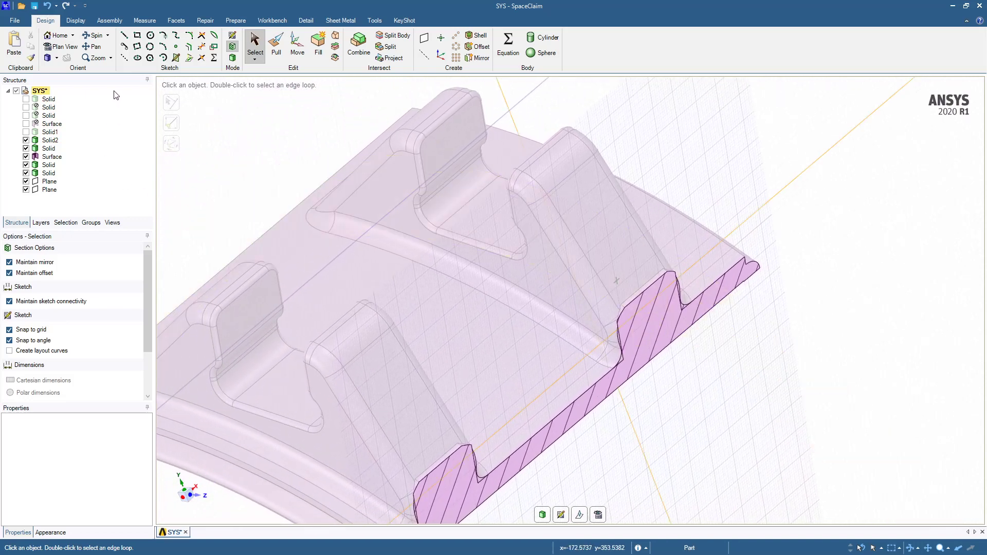
# - Delete the leftover Surface body and return to Mechanical with the repaired geometry
pyautogui.click(51, 156)
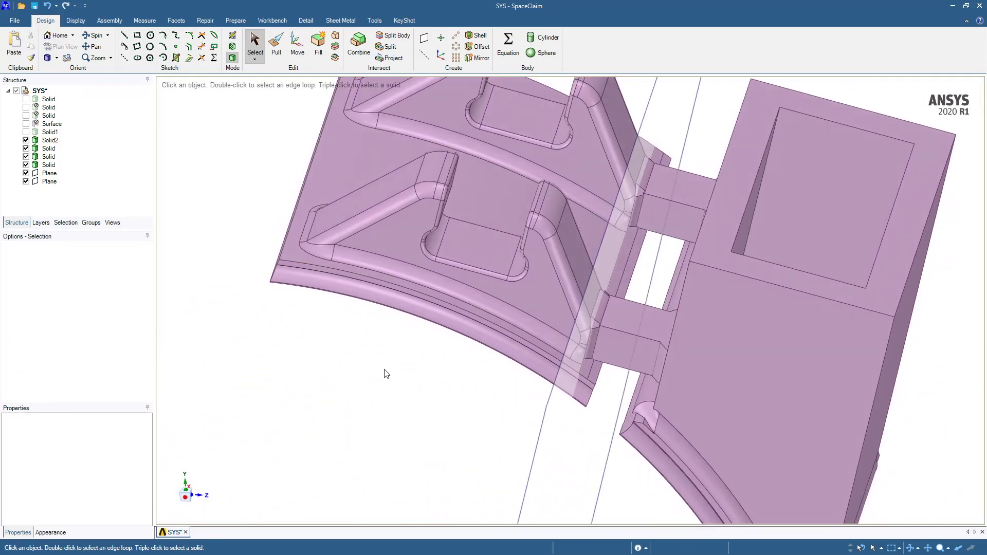
pyautogui.click(50, 172)
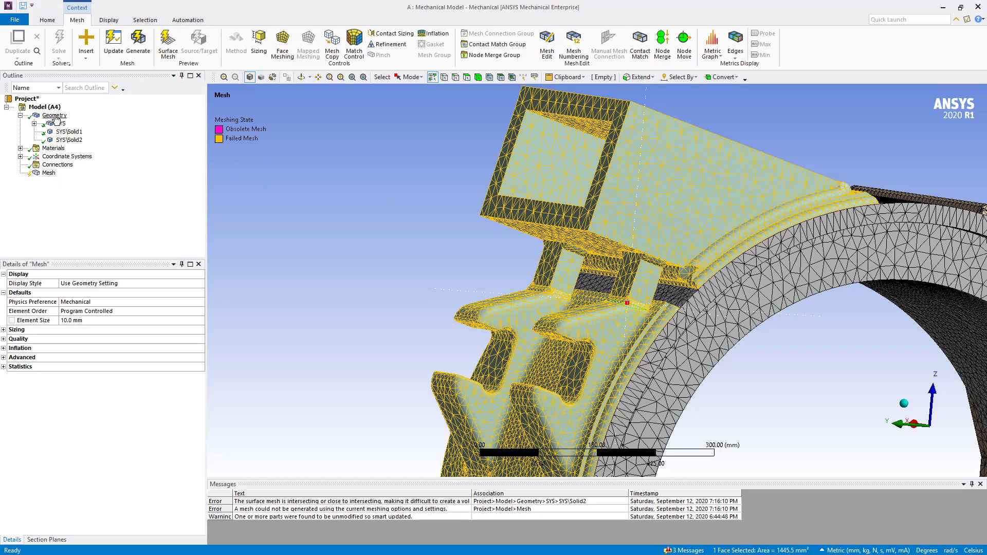
# - Update Geometry from Source and check the three new SYS\Solid bodies in the Outline
pyautogui.rightClick(53, 115)
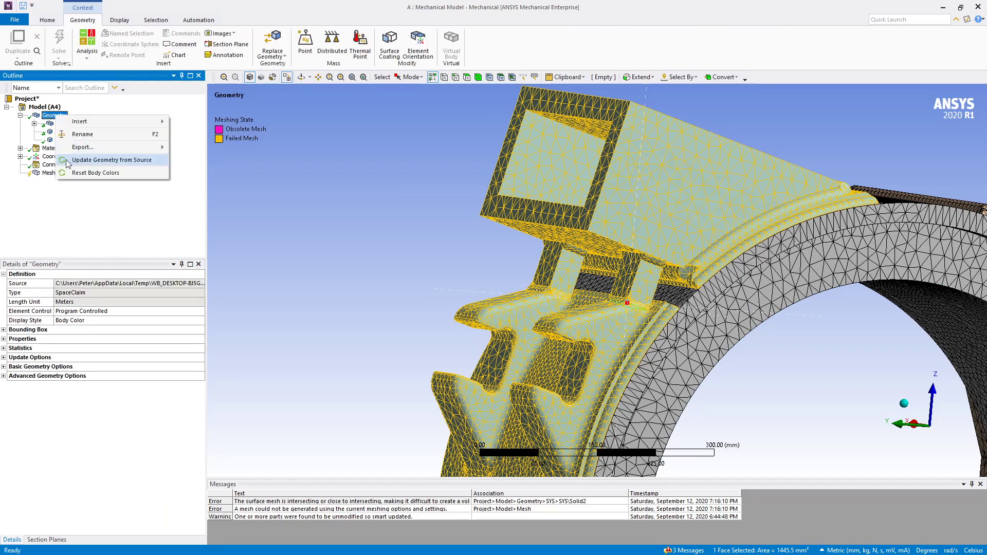
pyautogui.click(111, 160)
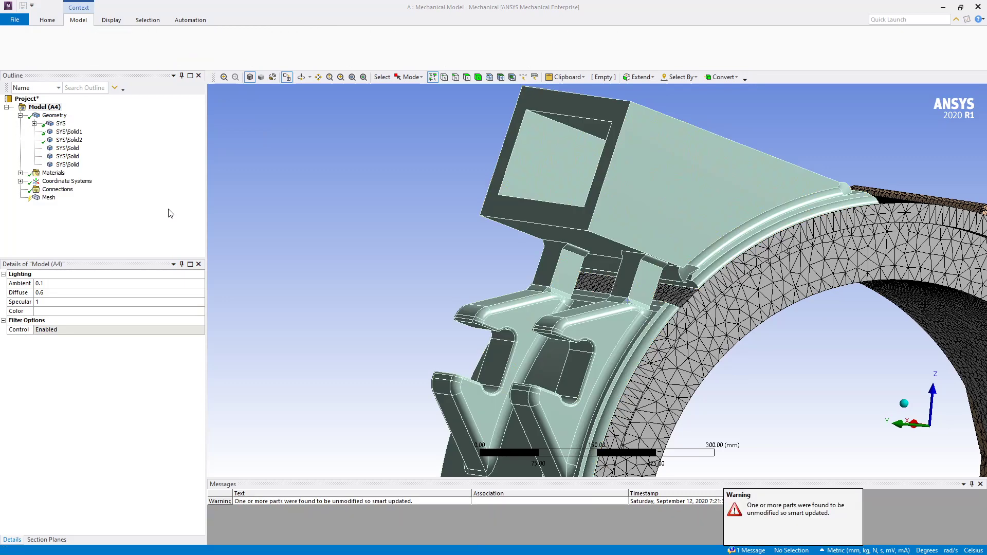
pyautogui.click(82, 20)
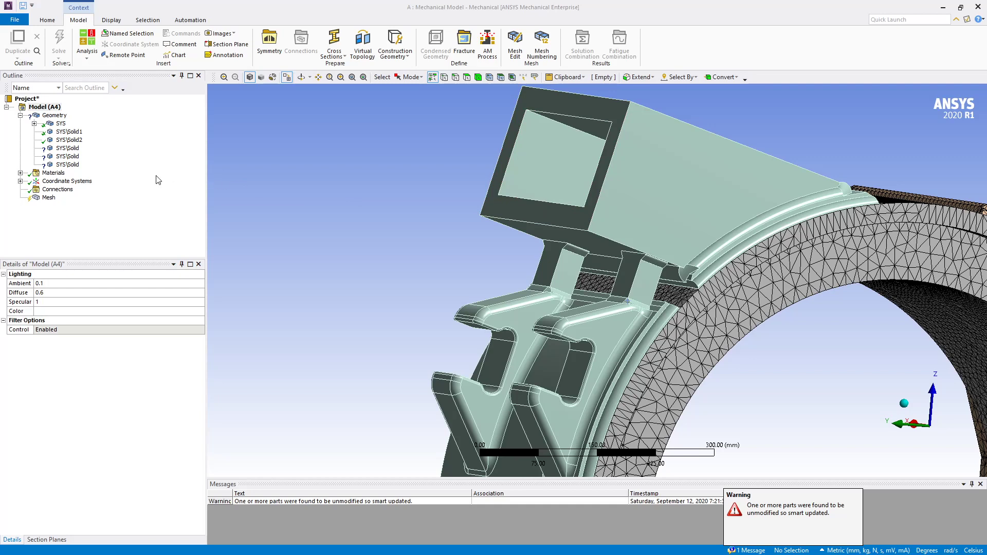
pyautogui.click(67, 148)
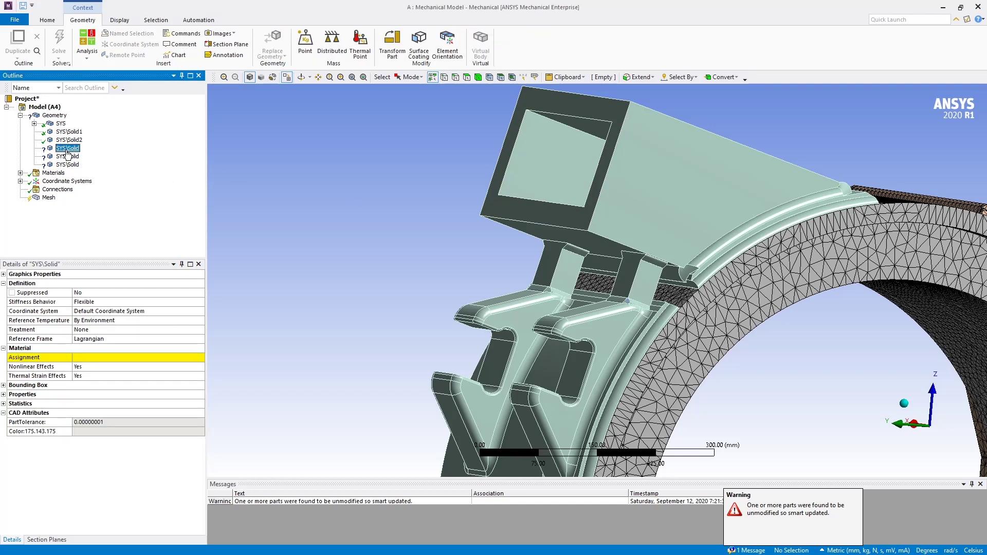
pyautogui.click(67, 156)
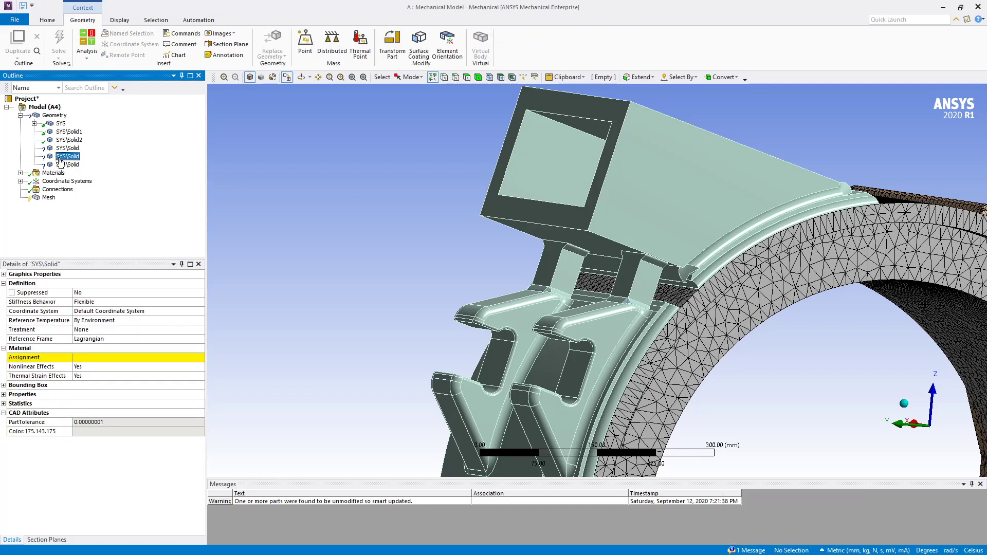
pyautogui.click(68, 165)
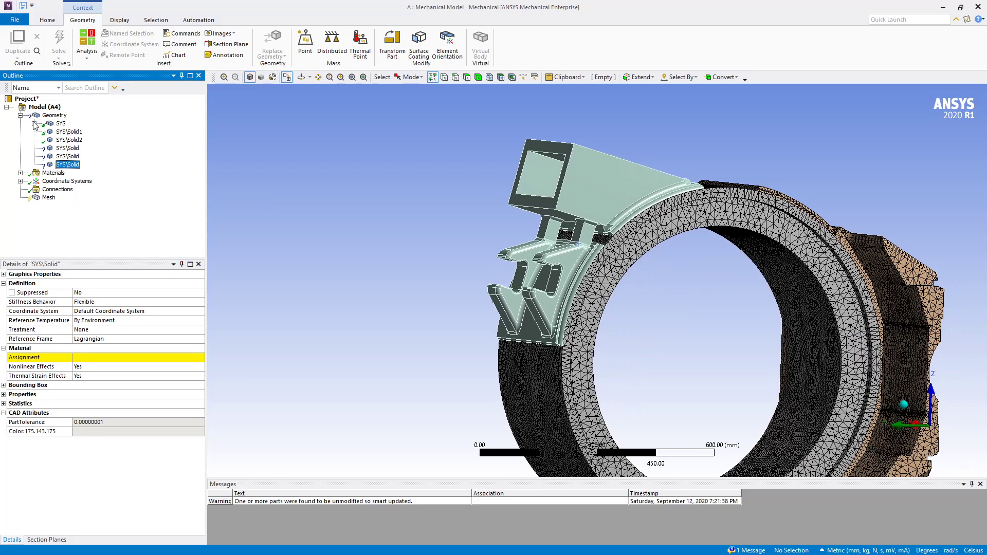
# - Expand the SYS part and isolate the SYS\Solid1 body with Hide All Other Bodies
pyautogui.rightClick(67, 131)
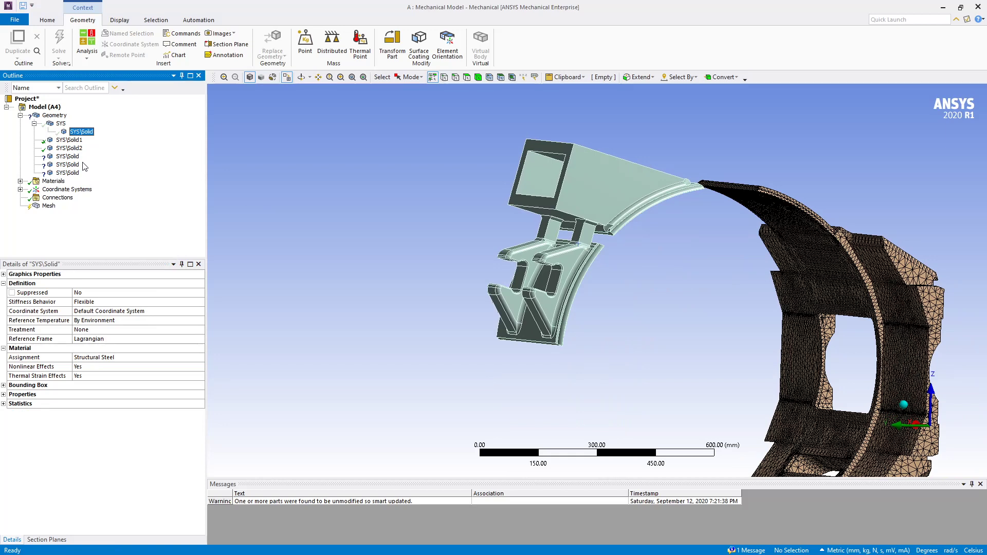
pyautogui.rightClick(62, 140)
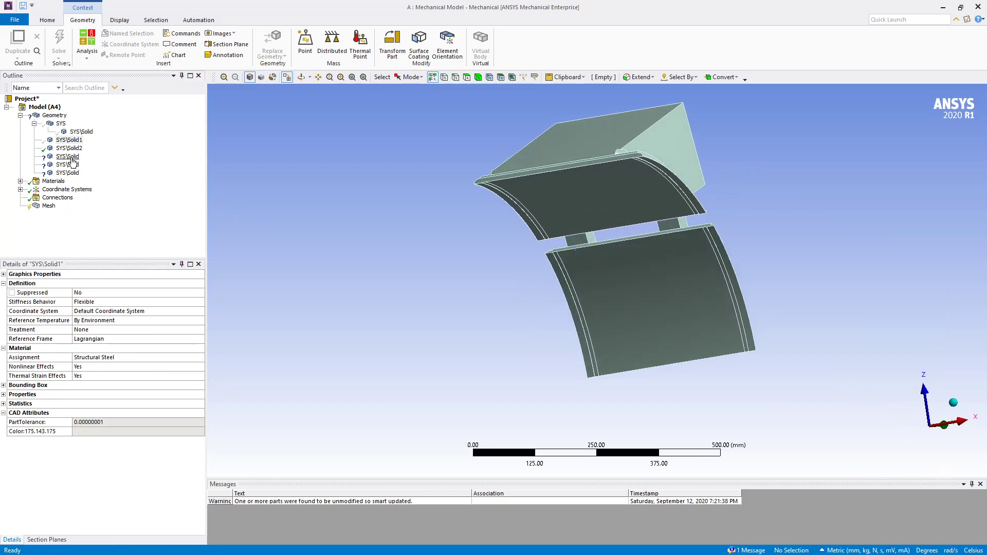
pyautogui.click(68, 172)
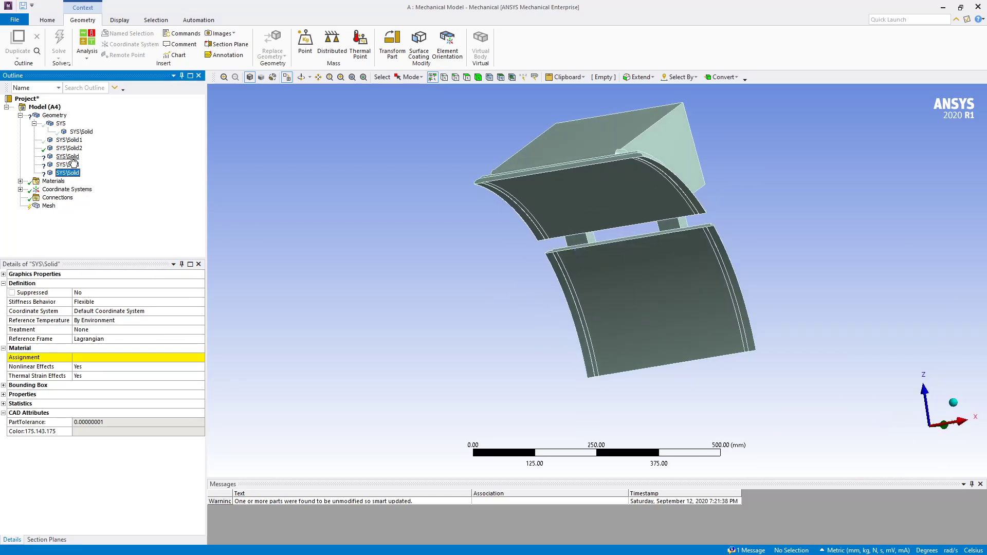
pyautogui.click(68, 156)
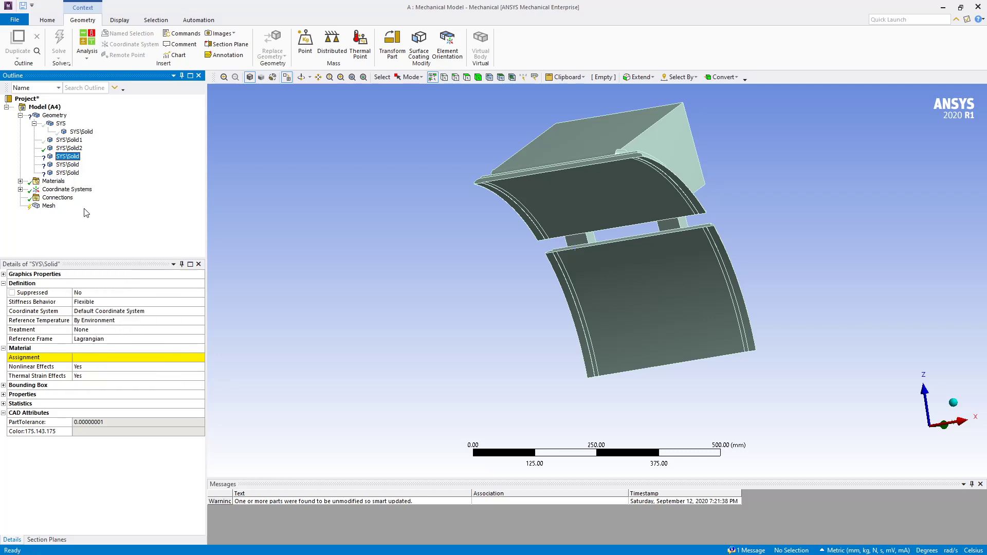
# - View the middle and last SYS\Solid bodies alone, then hide them so nothing is displayed
pyautogui.rightClick(63, 164)
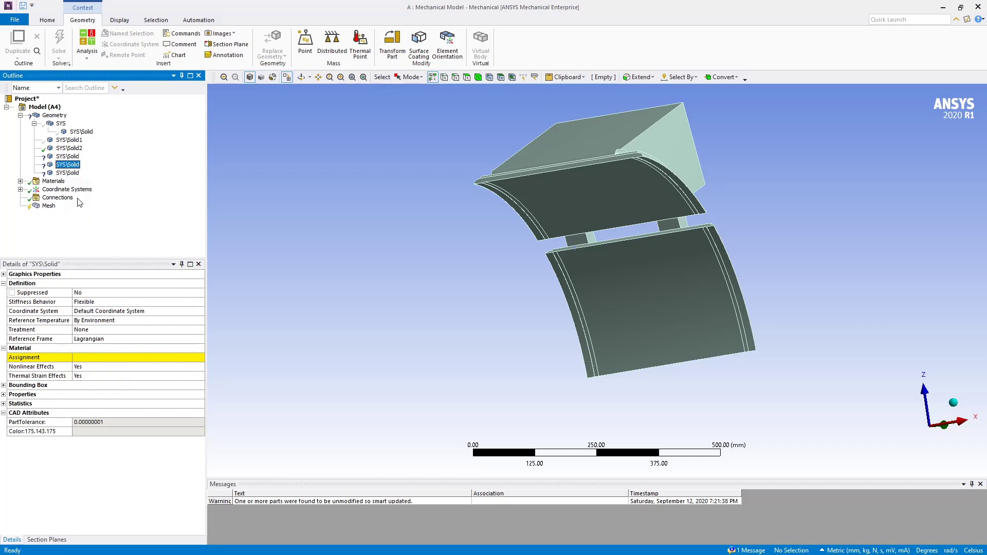
pyautogui.rightClick(60, 173)
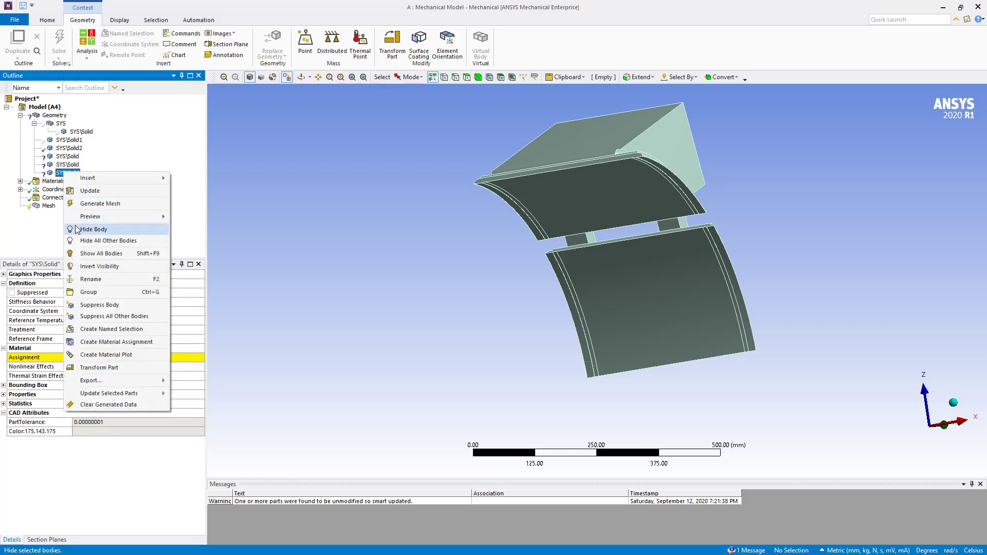
pyautogui.click(92, 229)
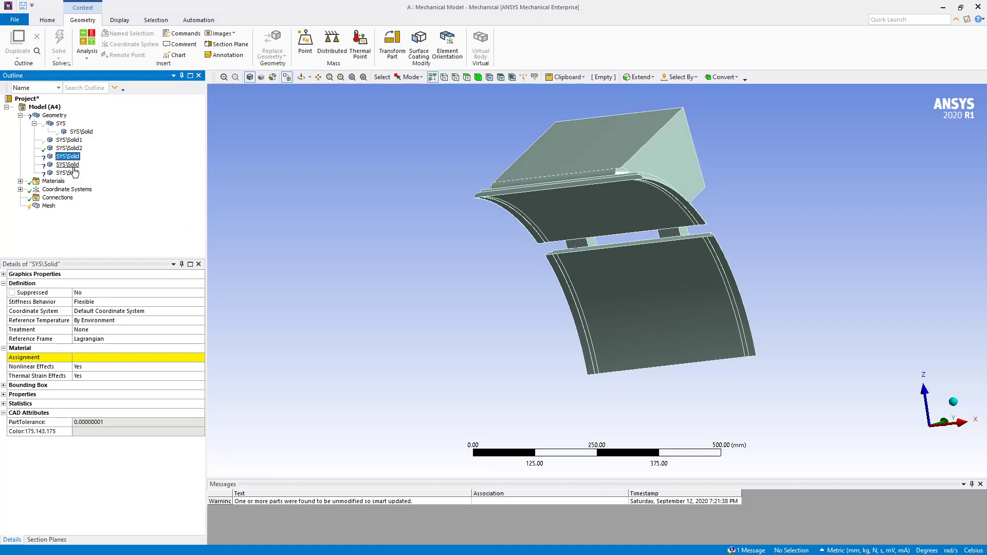
pyautogui.click(67, 172)
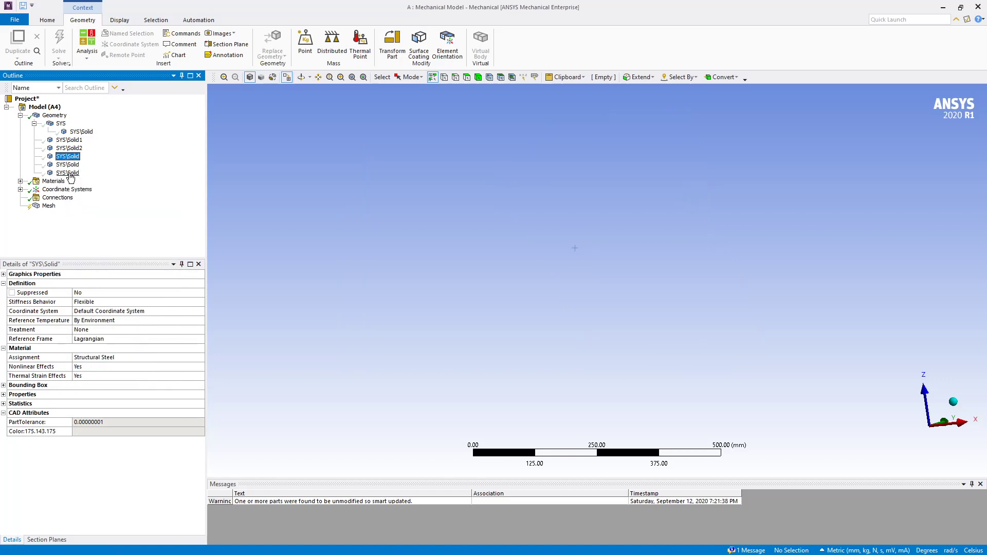
# - Show the three sliver SYS\Solid bodies, suppress them, and return to the Geometry branch
pyautogui.rightClick(68, 173)
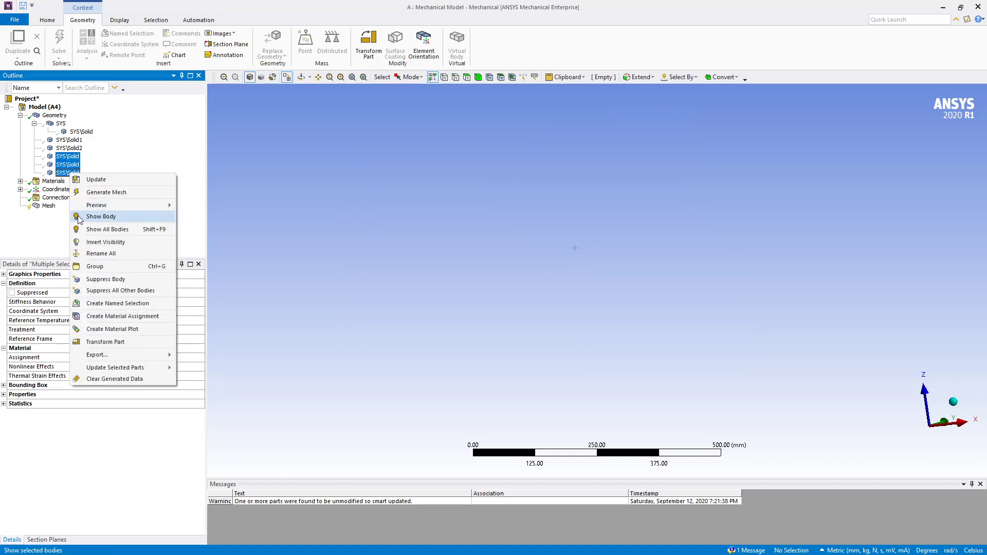
pyautogui.click(101, 216)
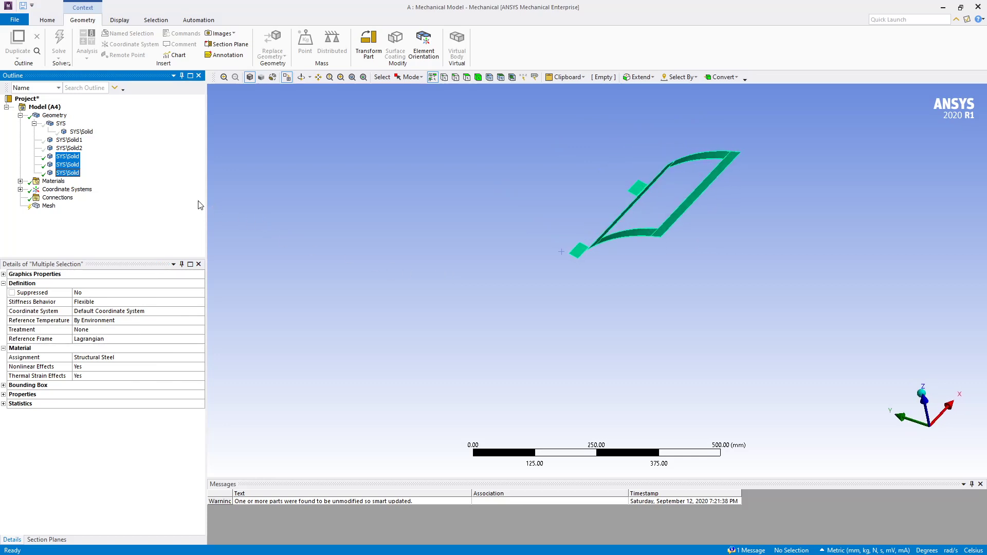
pyautogui.rightClick(67, 156)
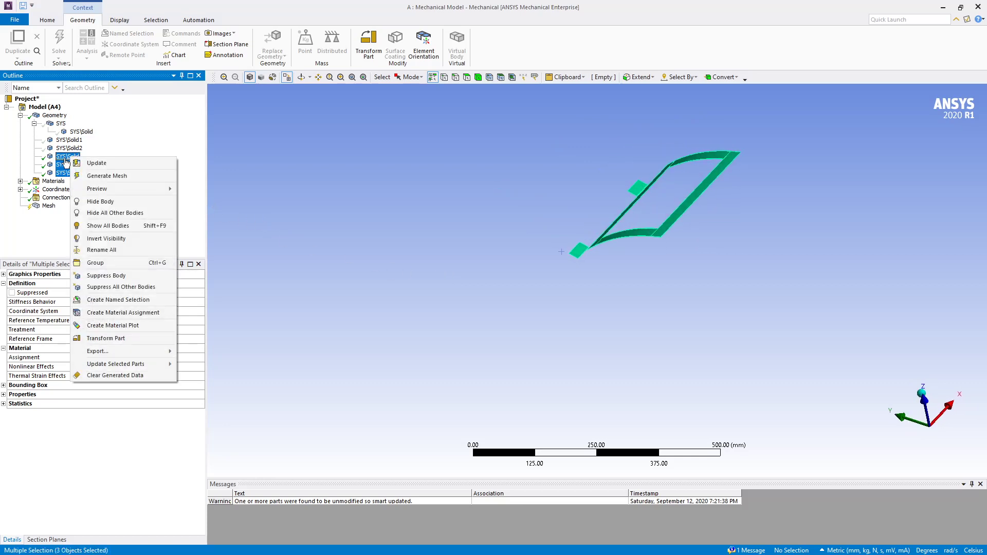
pyautogui.moveTo(105, 275)
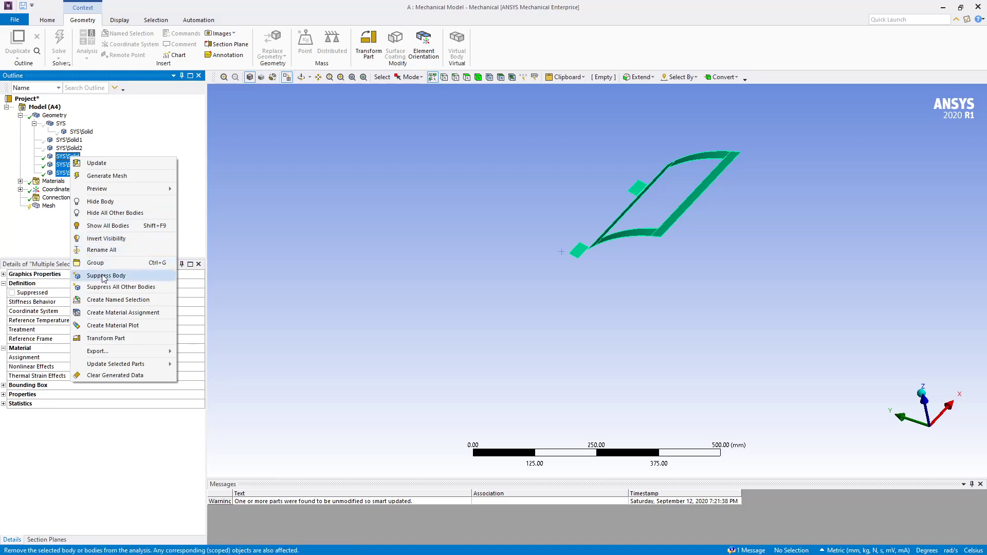
pyautogui.click(106, 276)
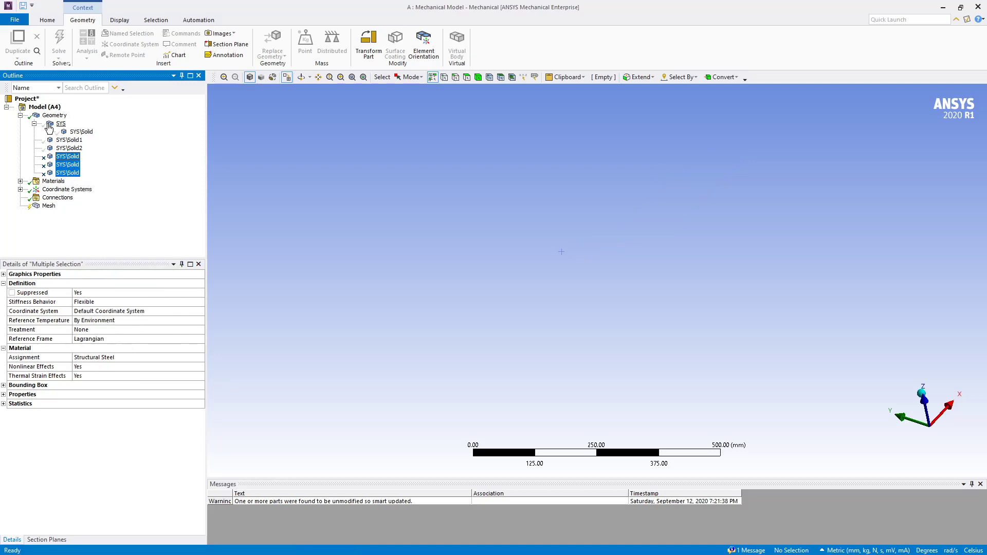
pyautogui.click(55, 115)
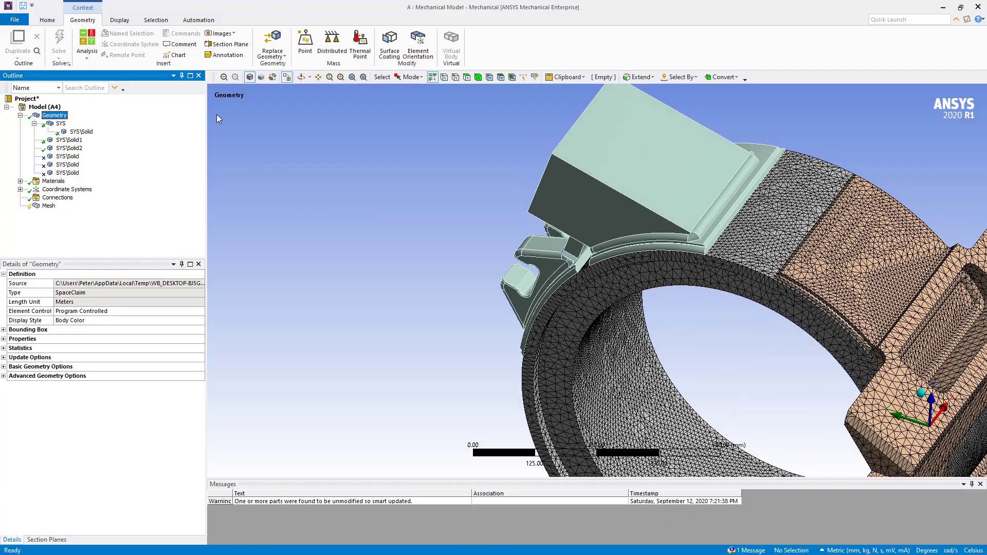
# - Generate the mesh at 10 mm element size and orbit to check the upper block
pyautogui.click(48, 205)
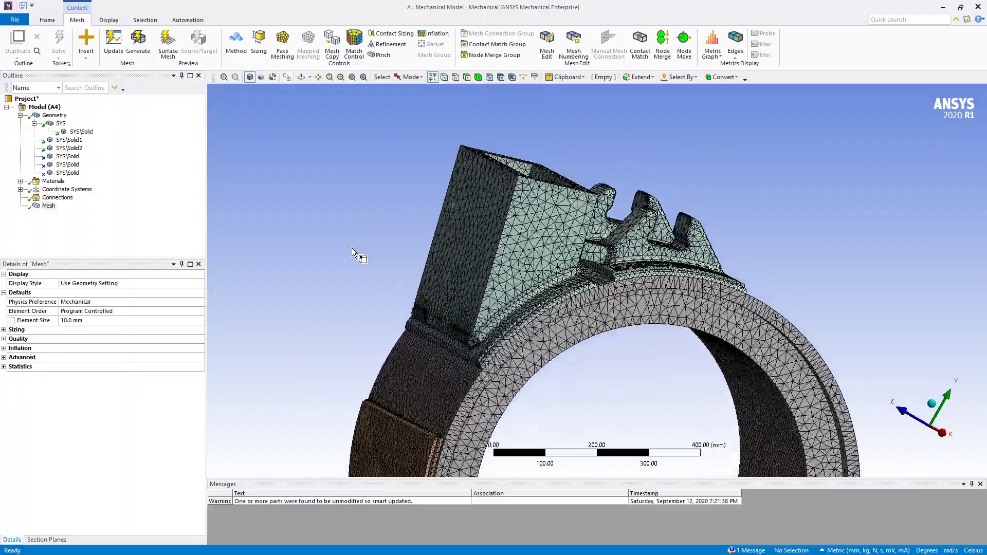
pyautogui.moveTo(353, 252); pyautogui.dragTo(667, 337)
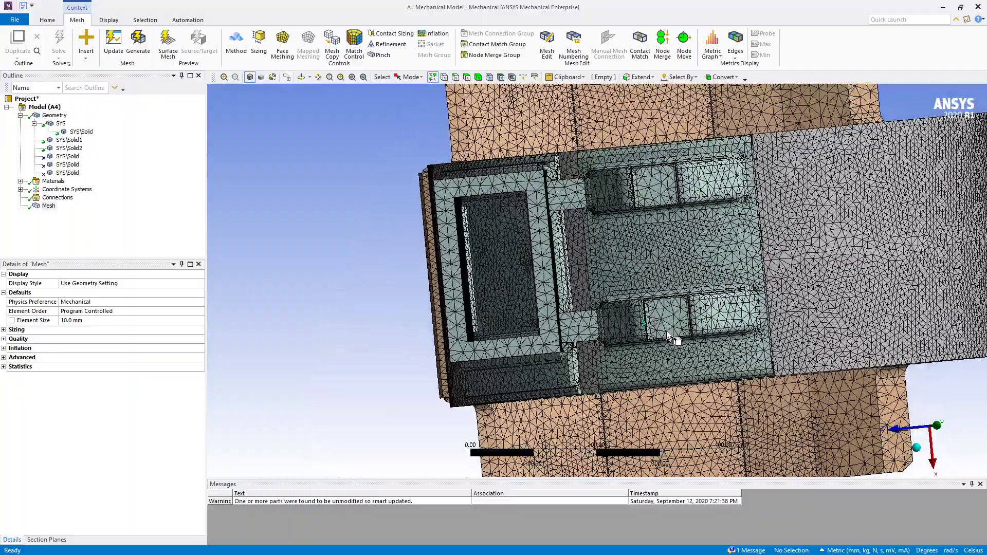